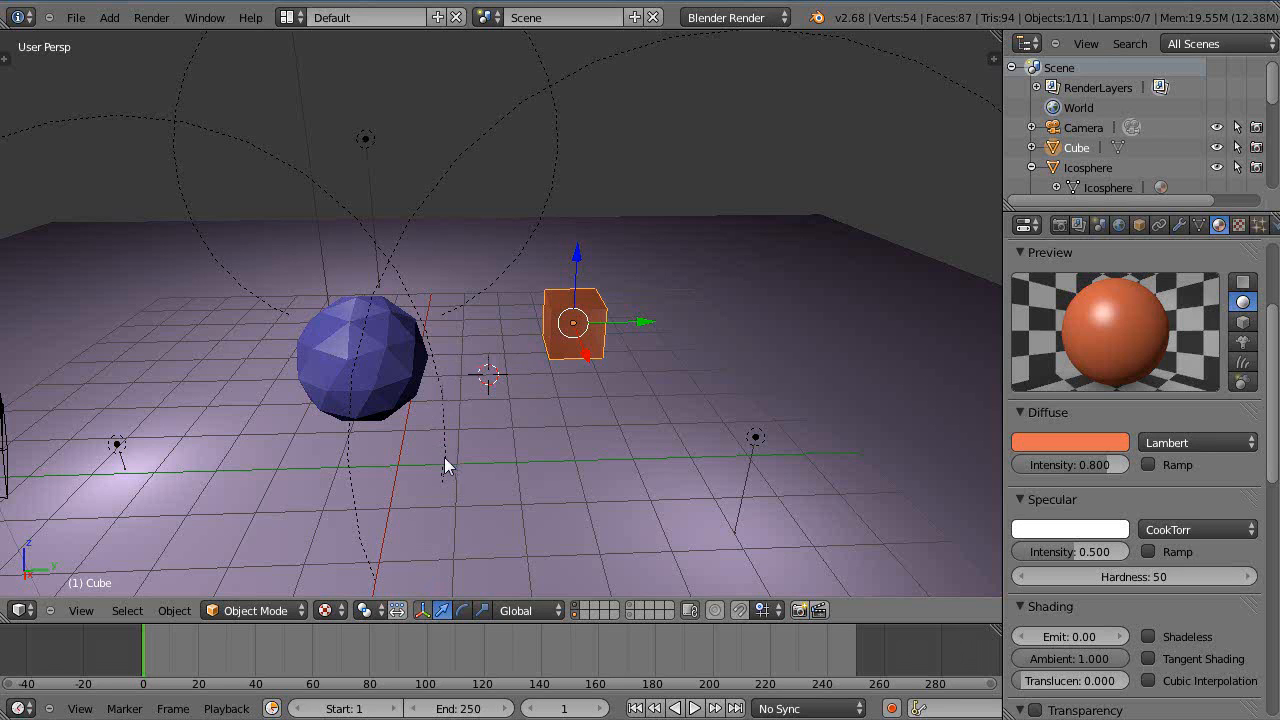
mouse_move(439, 450)
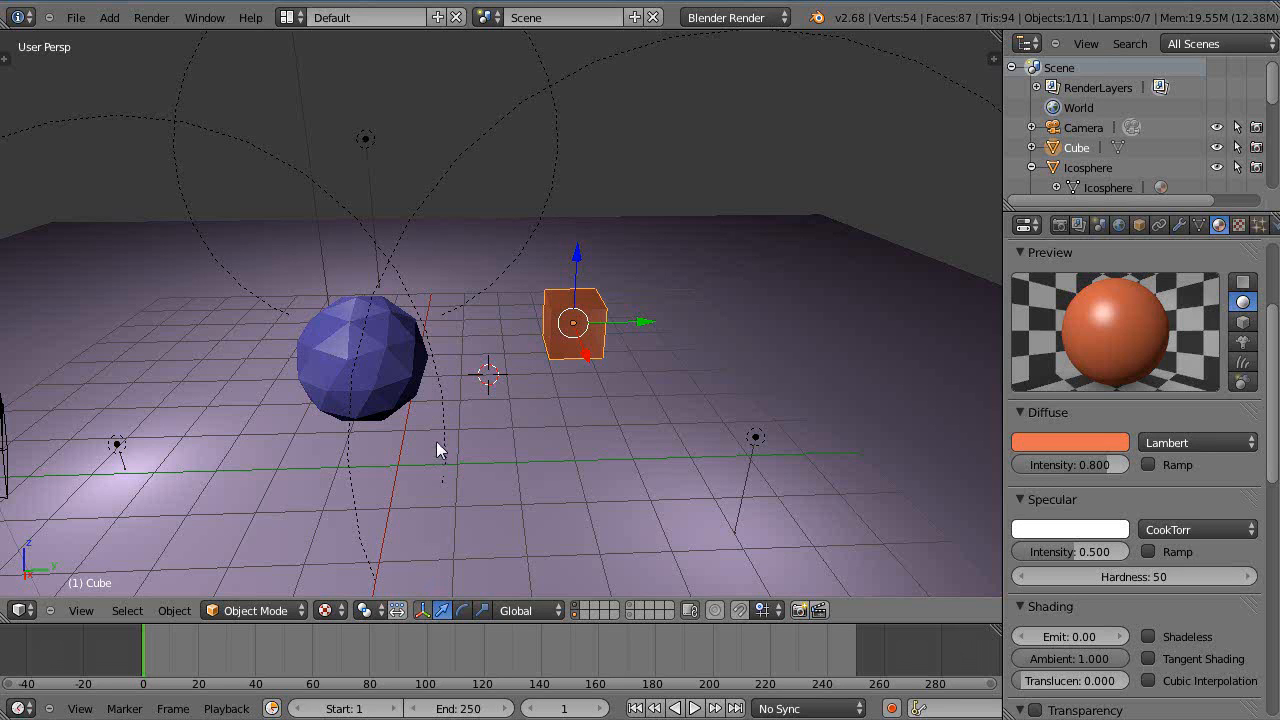
mouse_move(1103, 208)
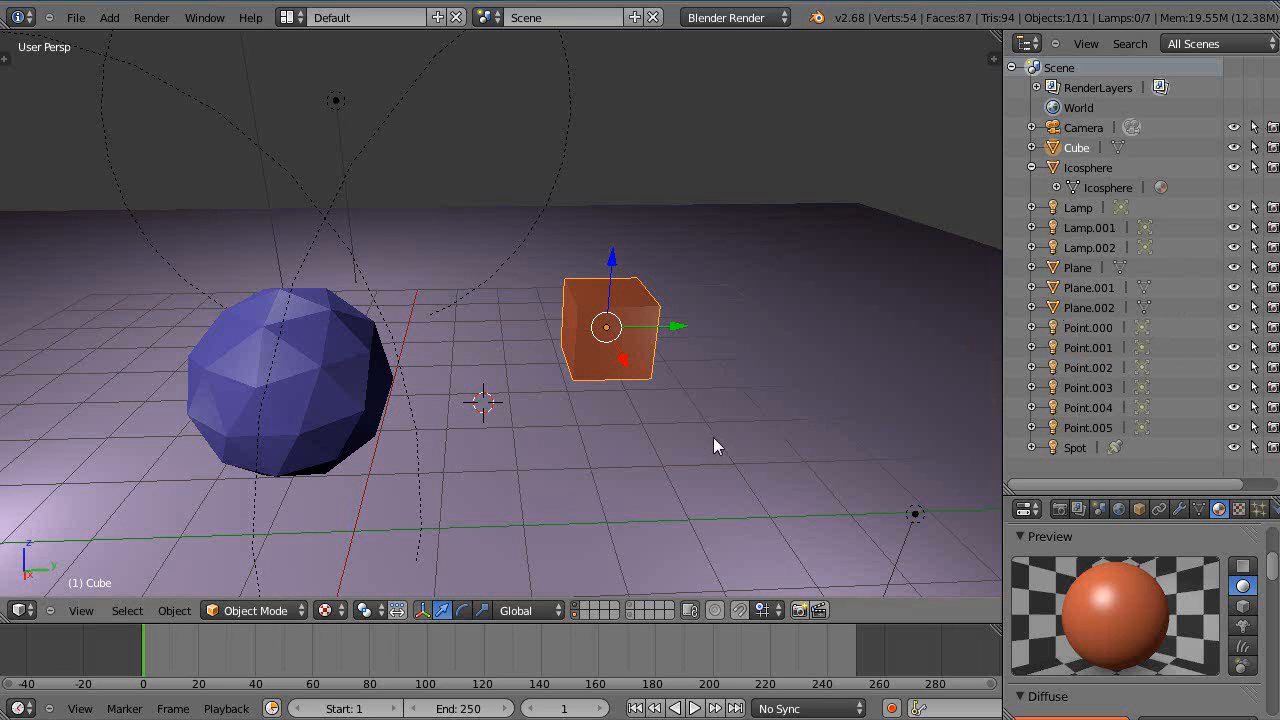
left_click_drag(715, 445, 680, 438)
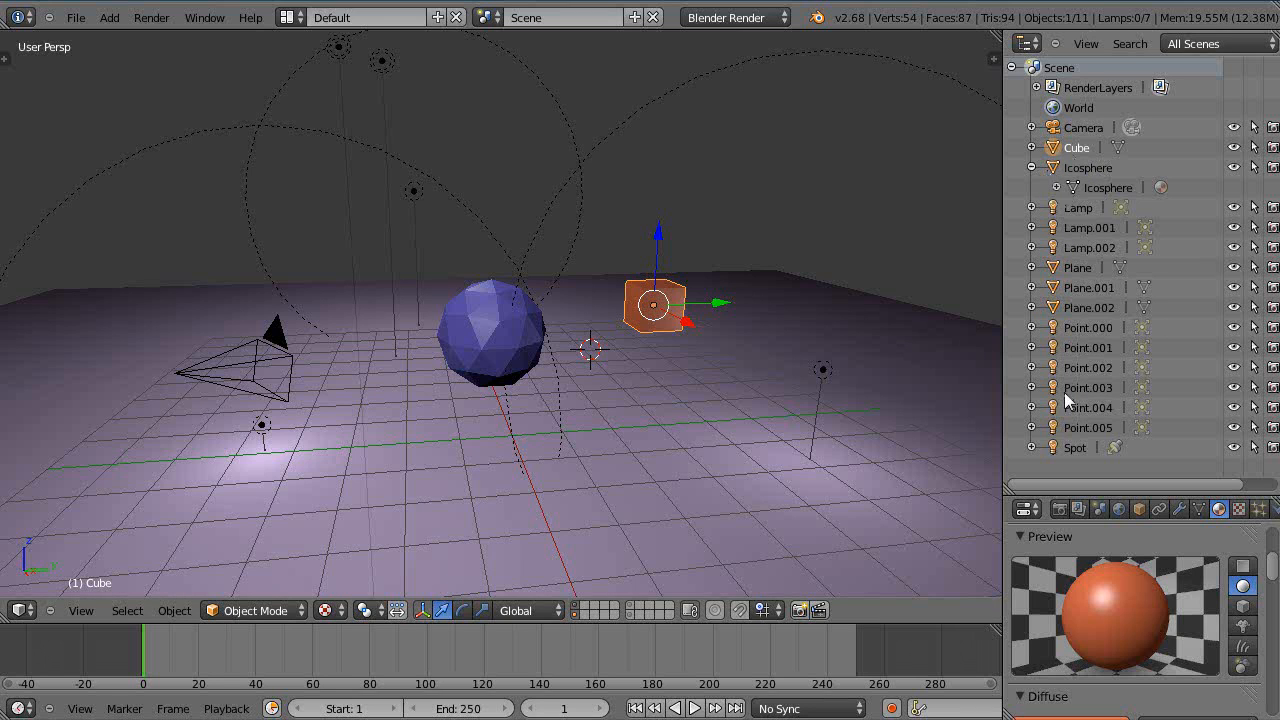
mouse_move(908, 196)
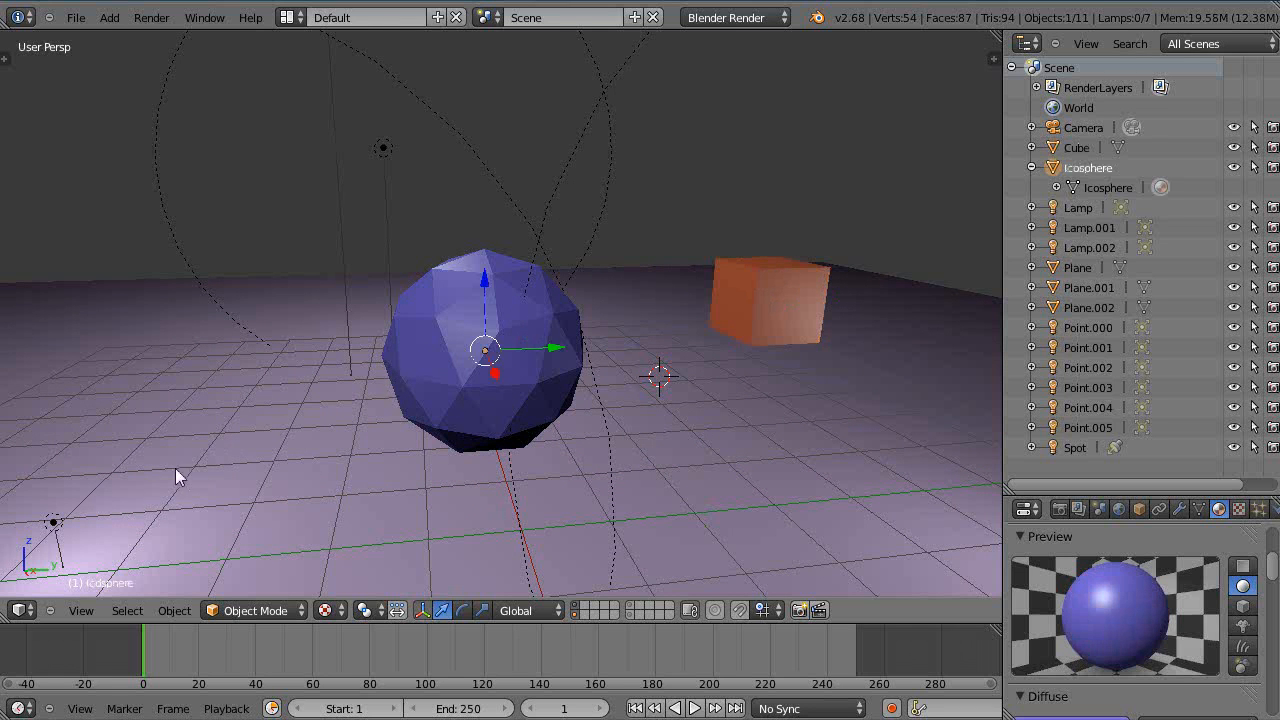
left_click(770, 300)
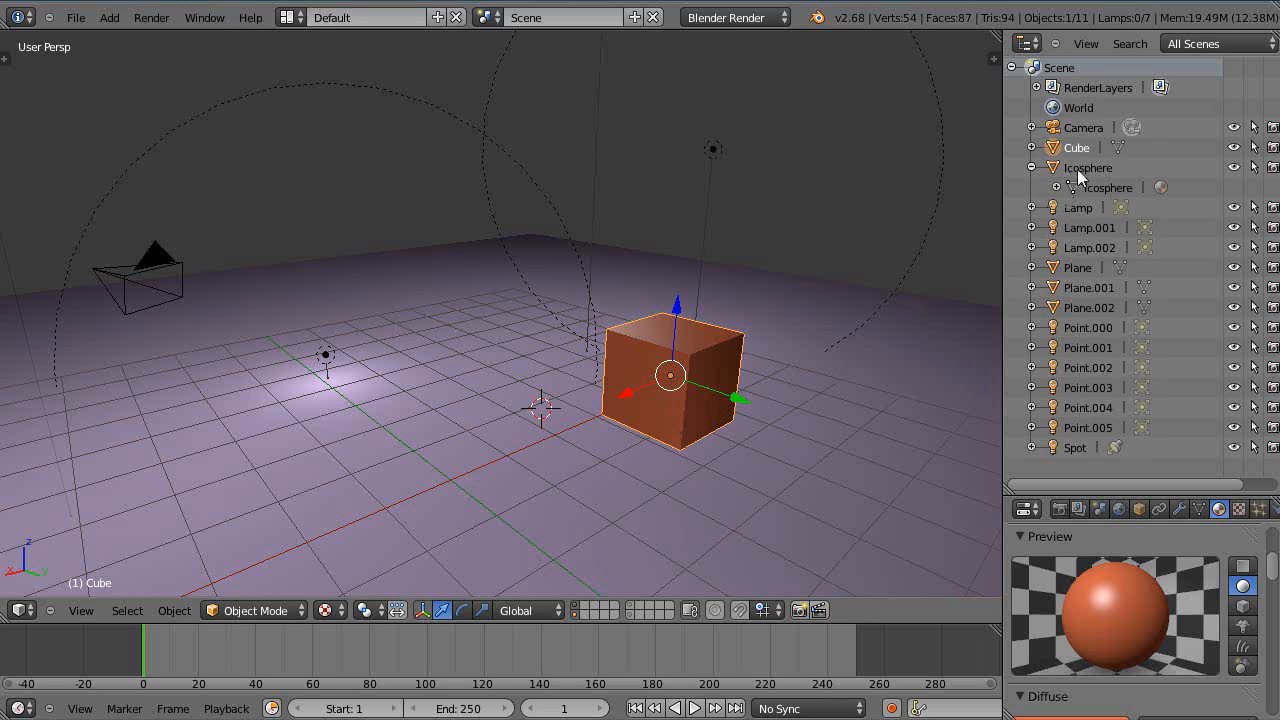
- Shift-select the icosphere in the outliner as the parent of the cube
left_click(1088, 167)
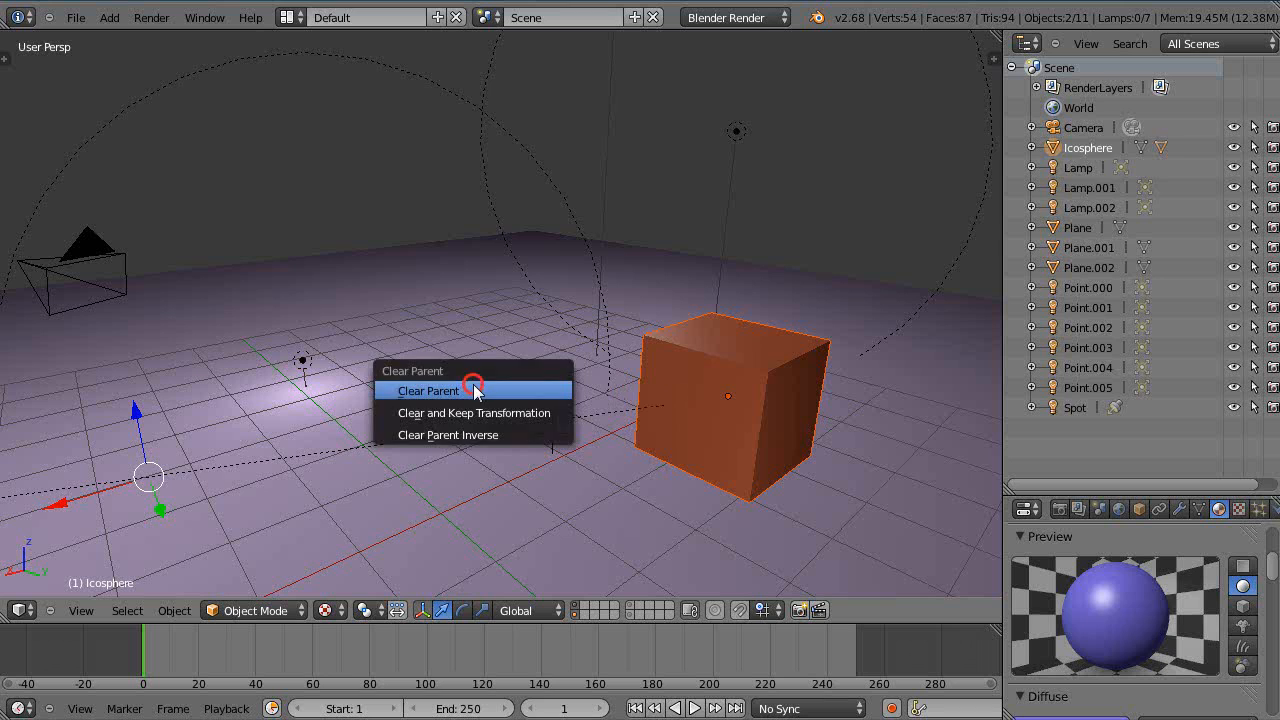
- Clear the cube's parent, then reselect the cube for re-parenting
left_click(428, 390)
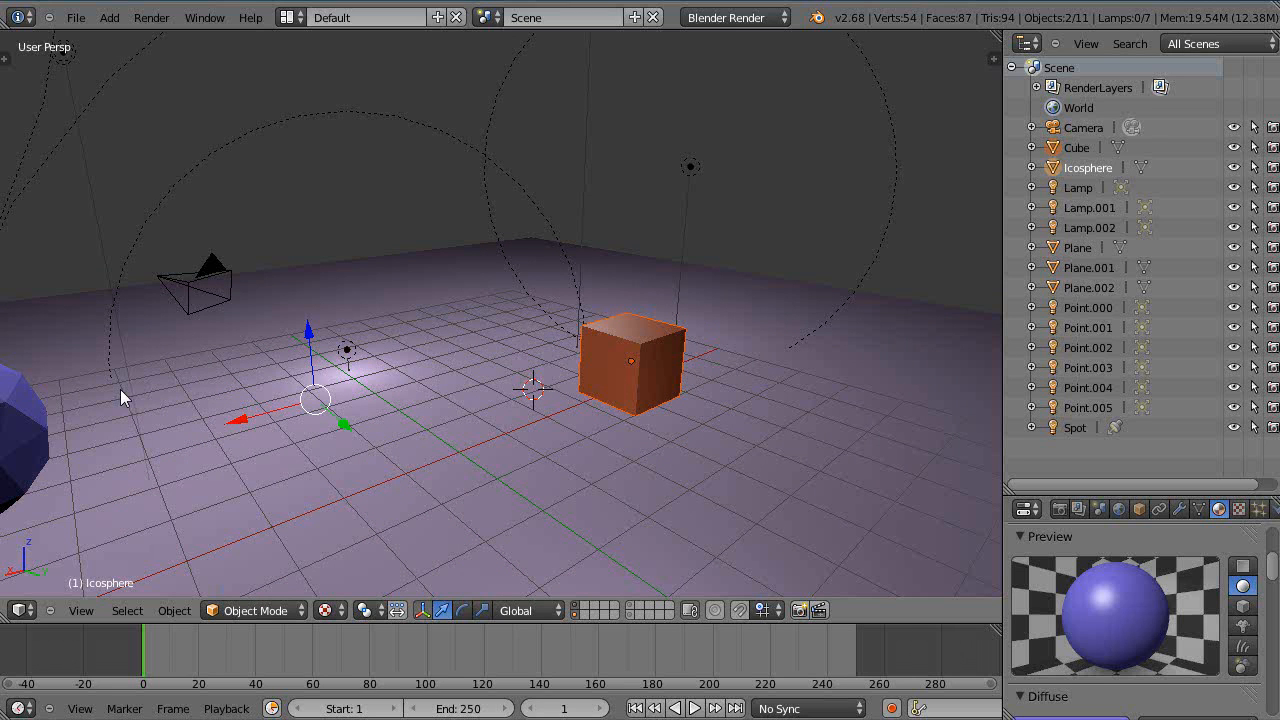
mouse_move(214, 385)
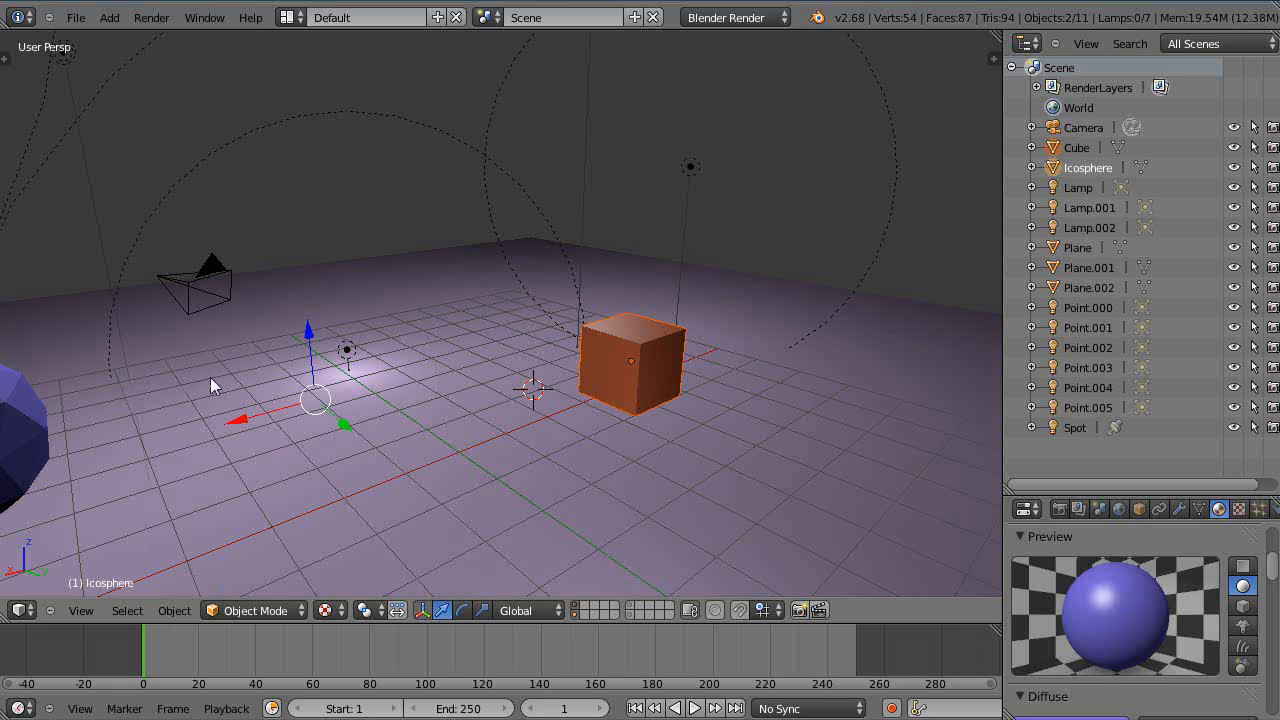
mouse_move(298, 390)
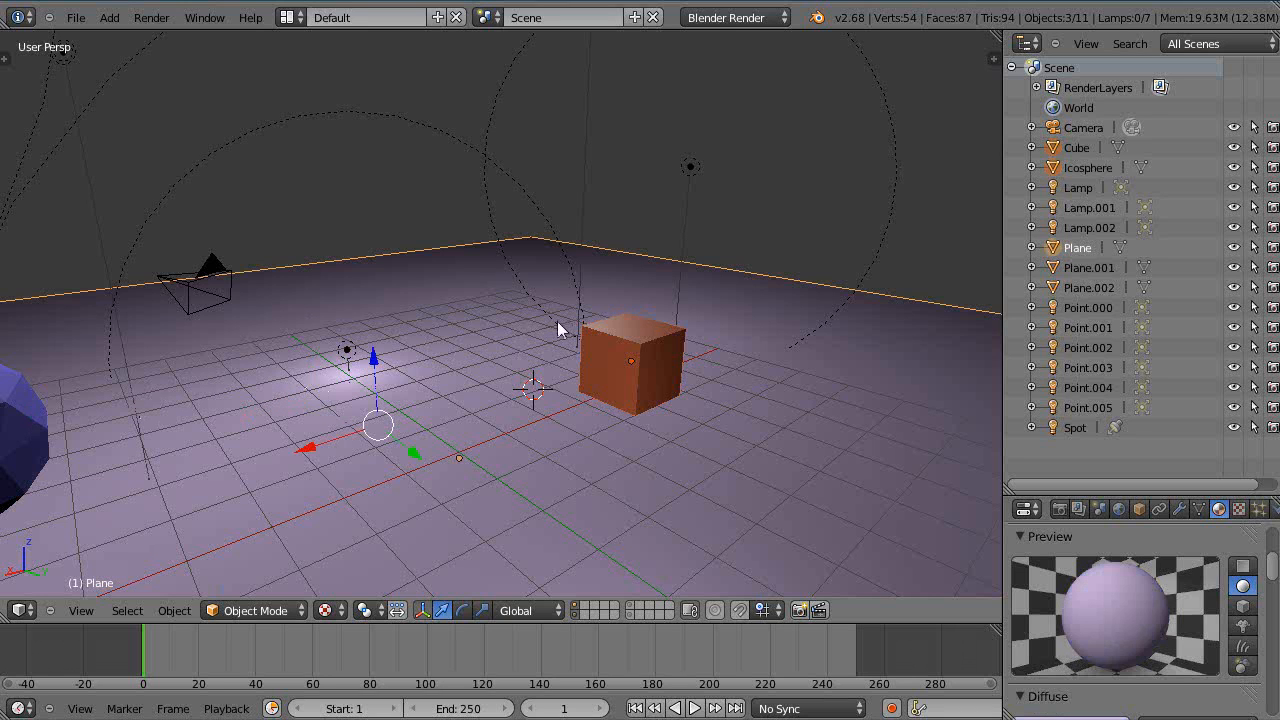
left_click(630, 360)
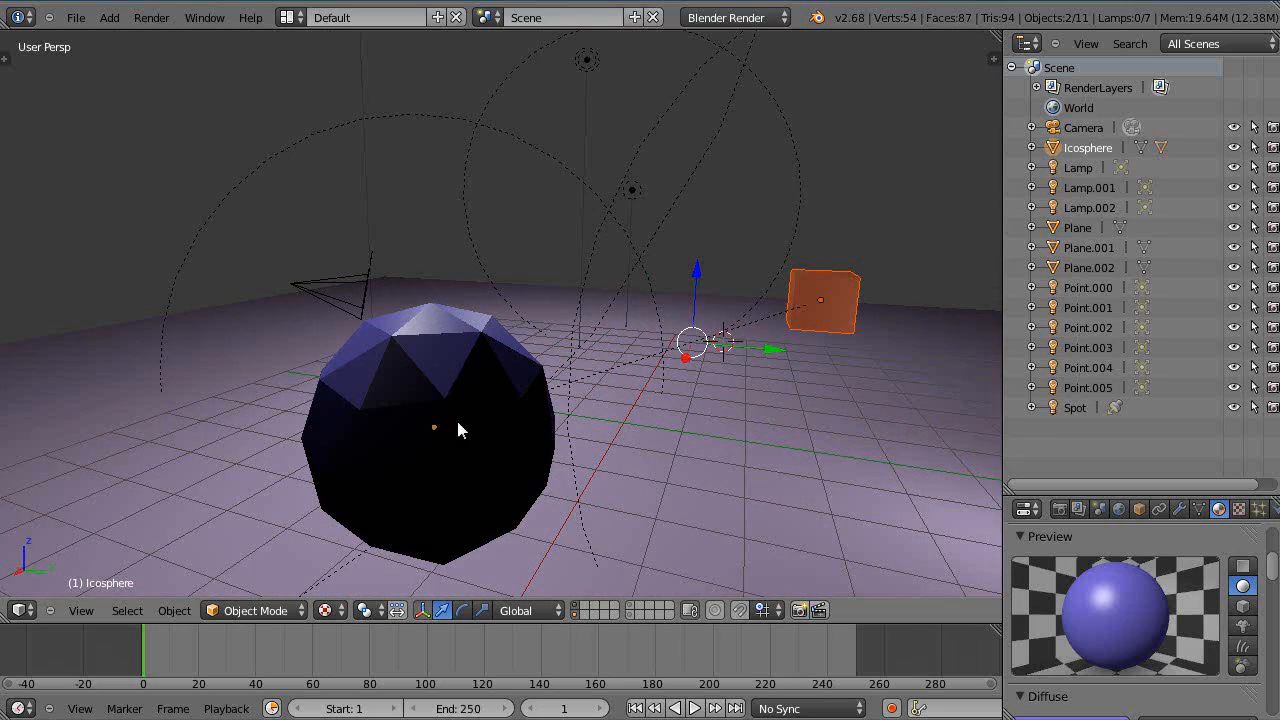
- Grab the icosphere and drop it at a new position, carrying the child cube along
left_click(1078, 167)
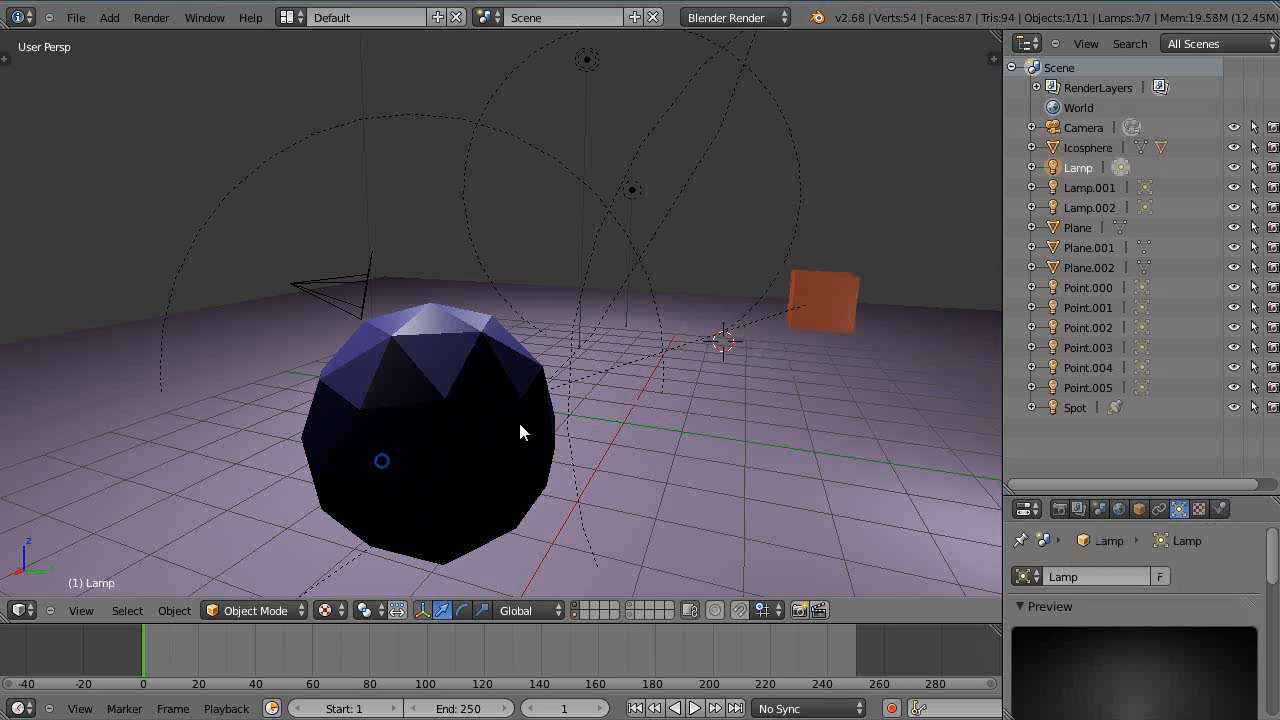
left_click(820, 290)
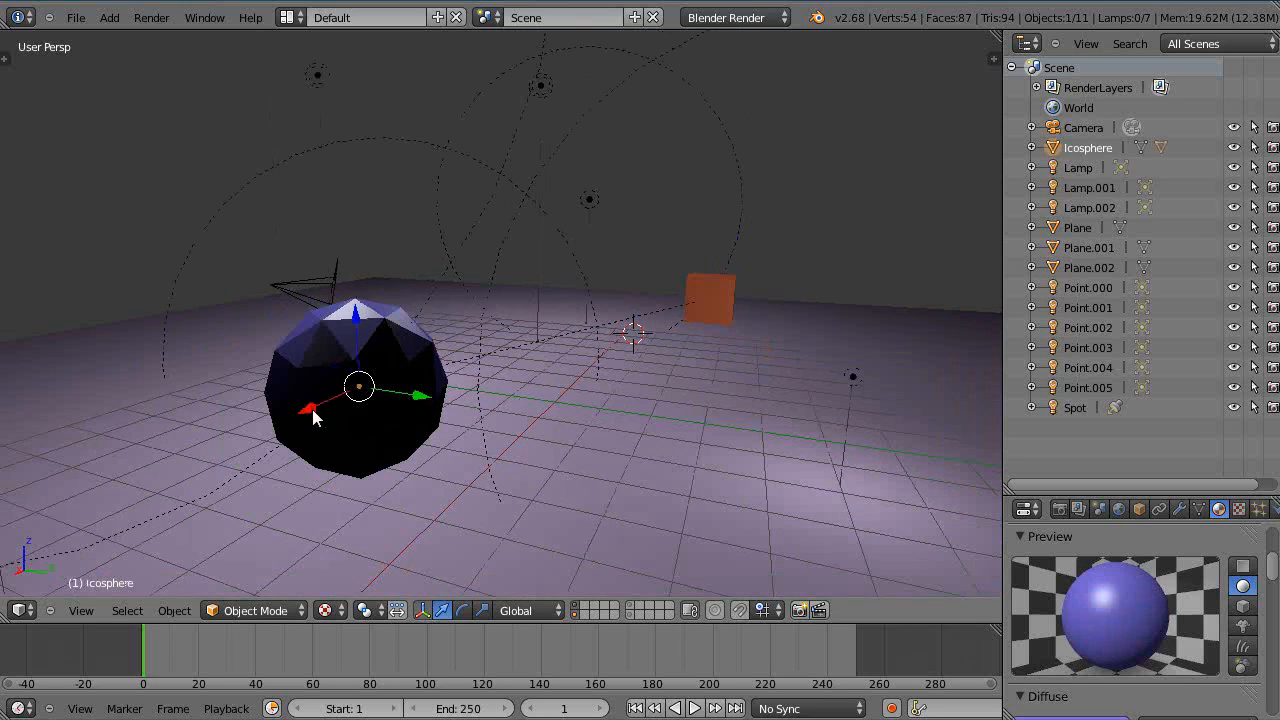
left_click(708, 295)
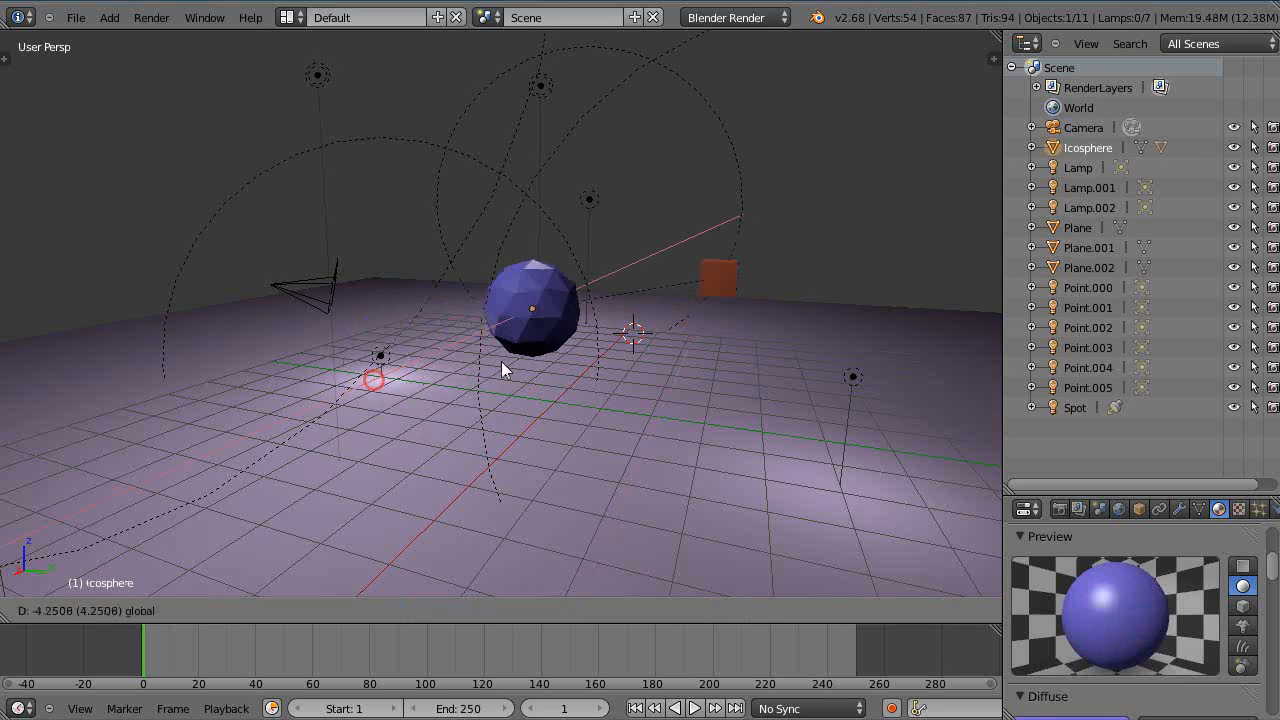
left_click(712, 265)
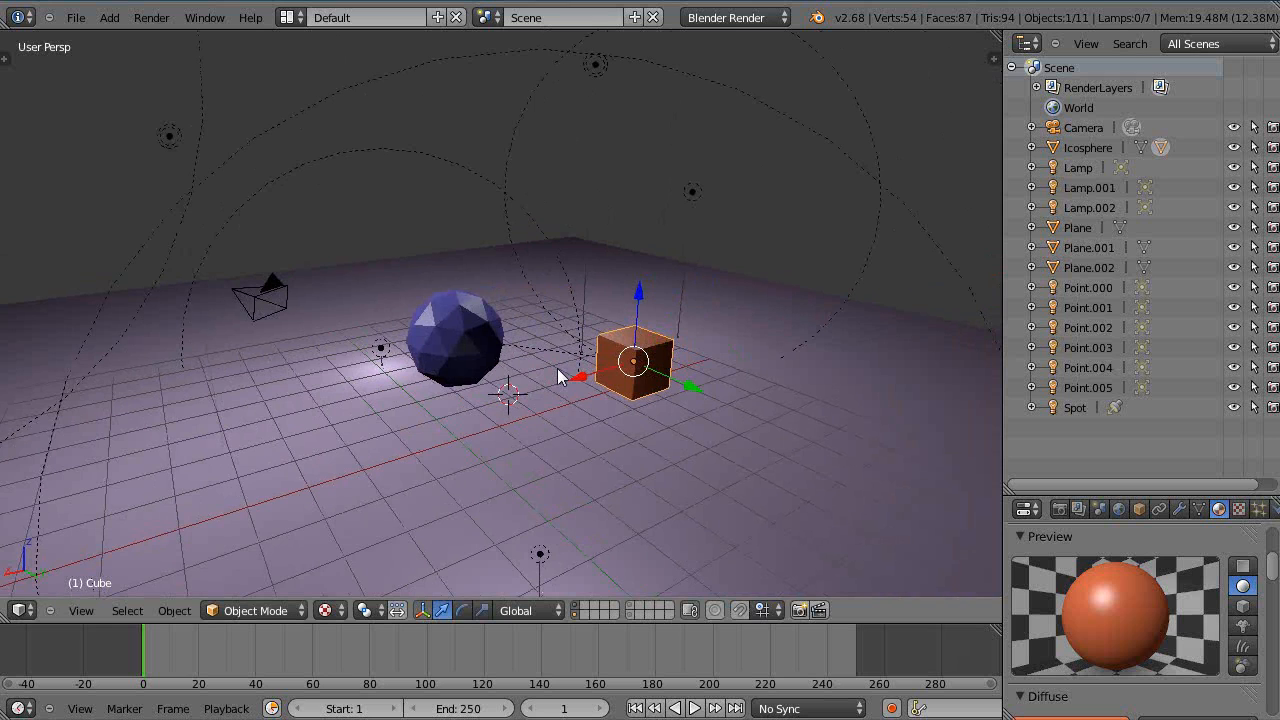
- View through the camera, then add the icosphere to the cube selection as active
key("KP_0")
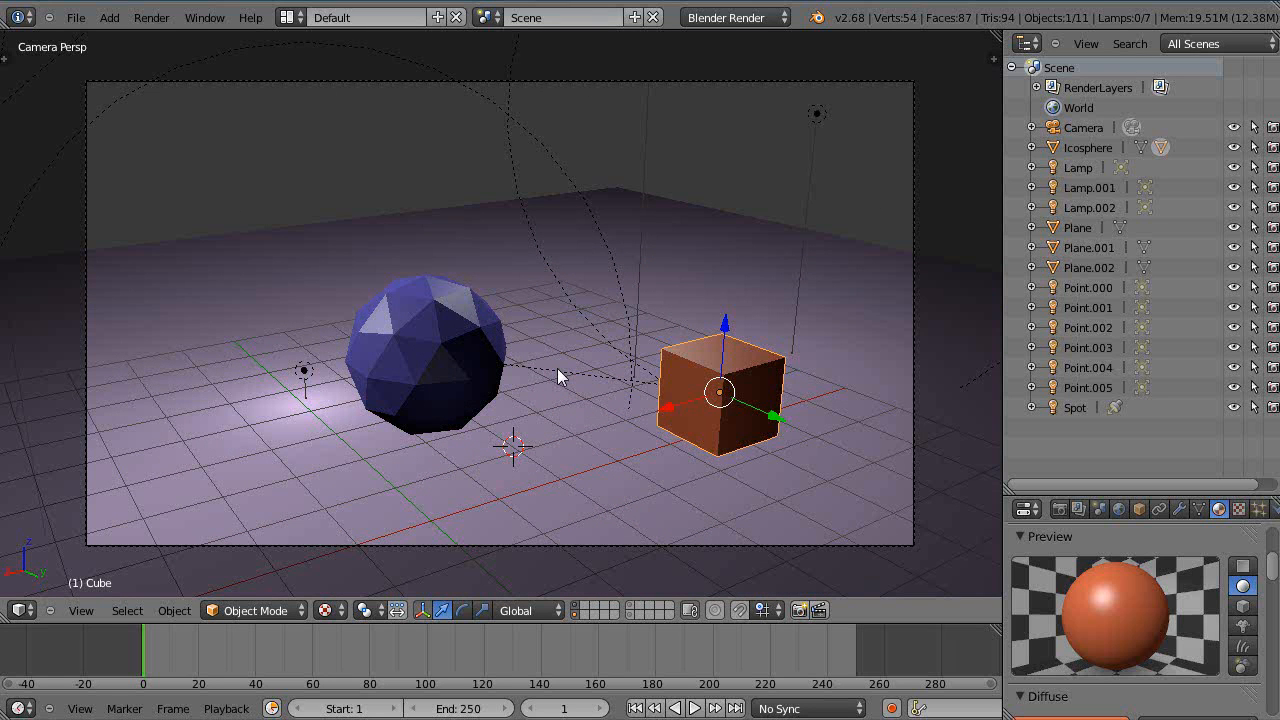
mouse_move(588, 315)
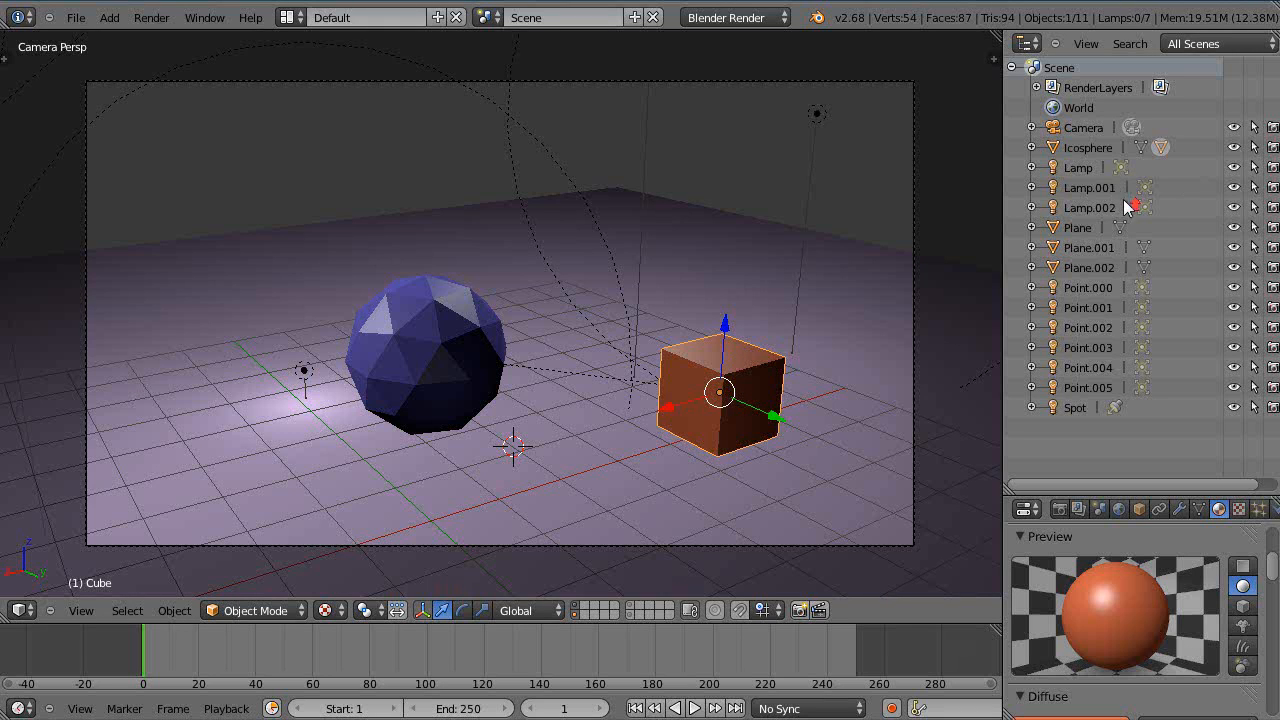
mouse_move(1085, 390)
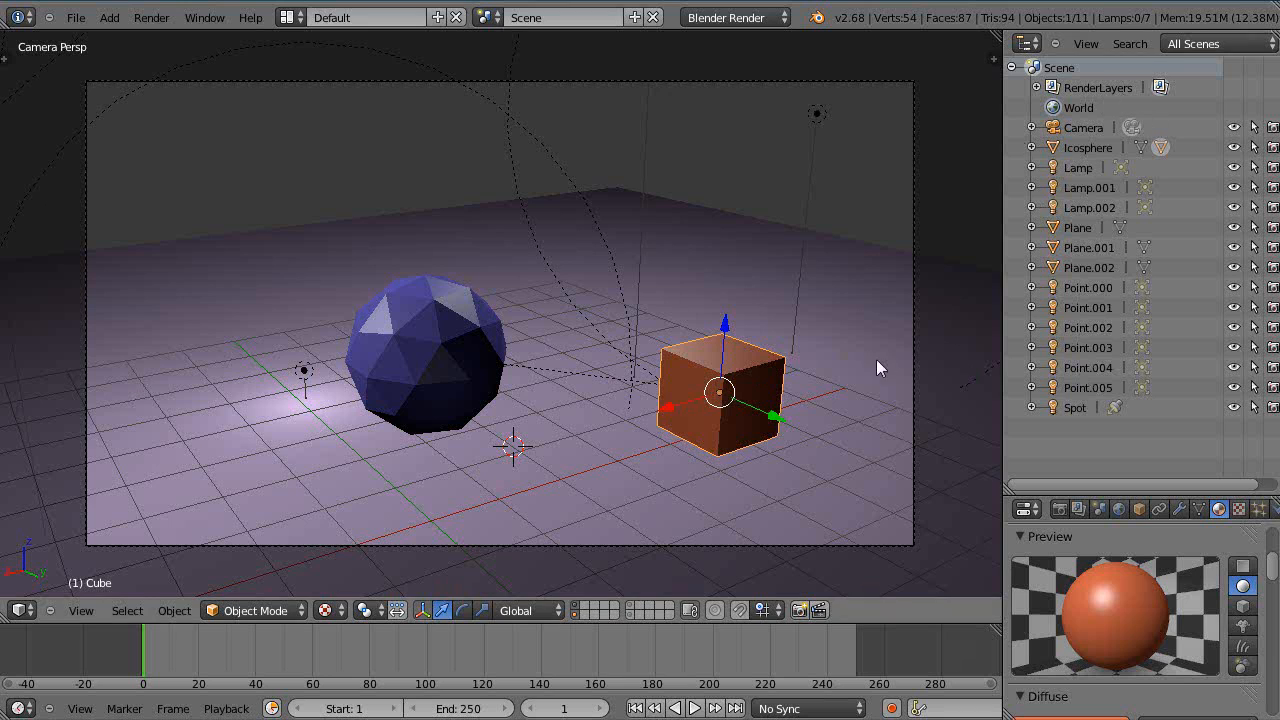
mouse_move(440, 337)
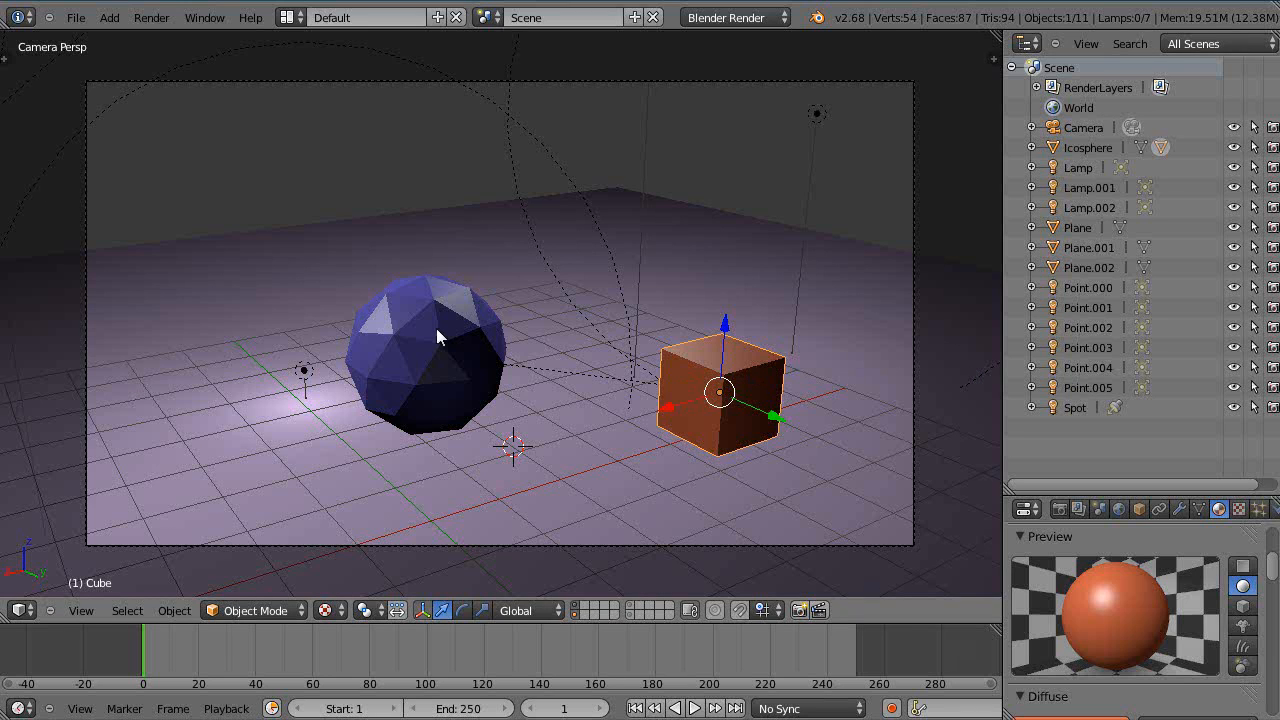
mouse_move(412, 325)
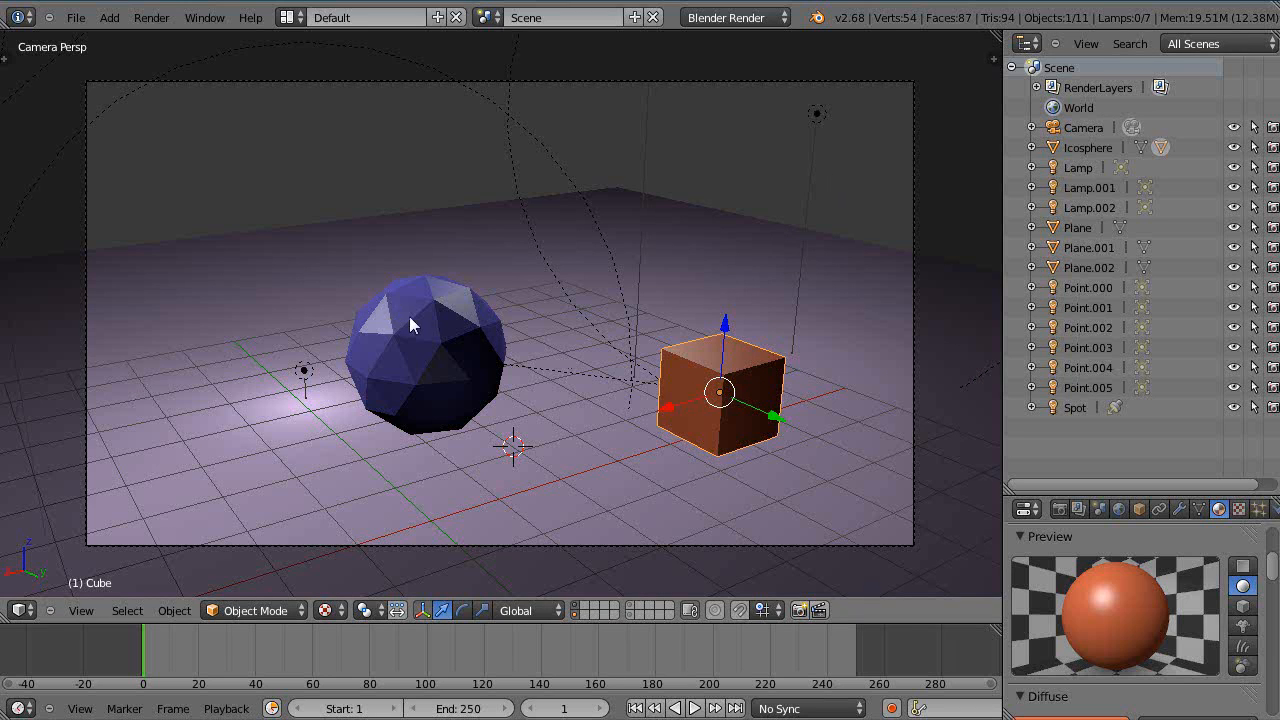
mouse_move(660, 368)
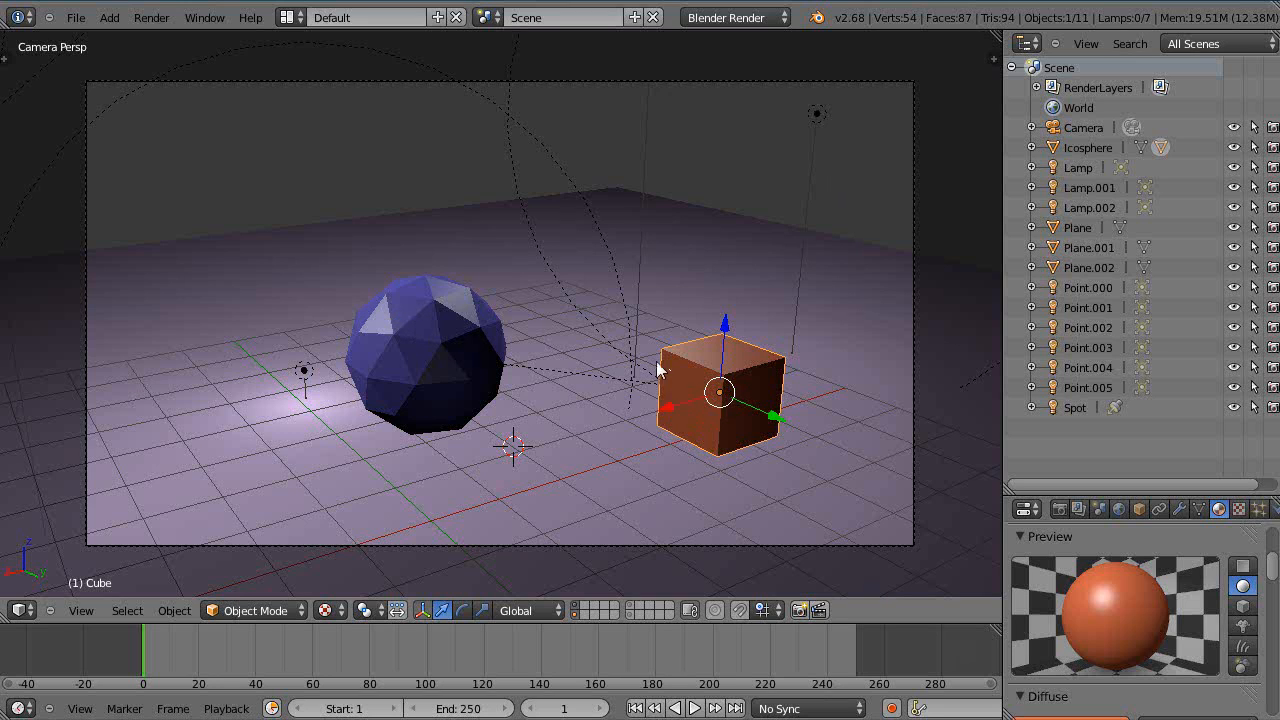
mouse_move(422, 325)
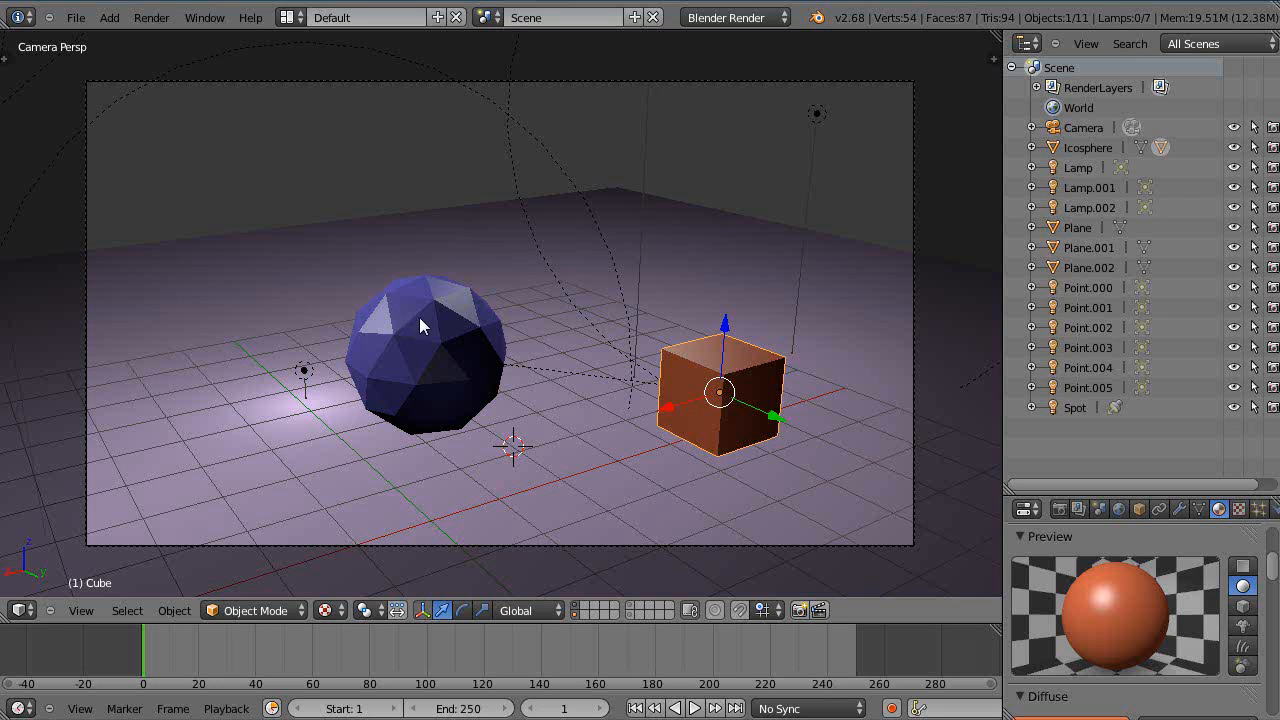
mouse_move(475, 337)
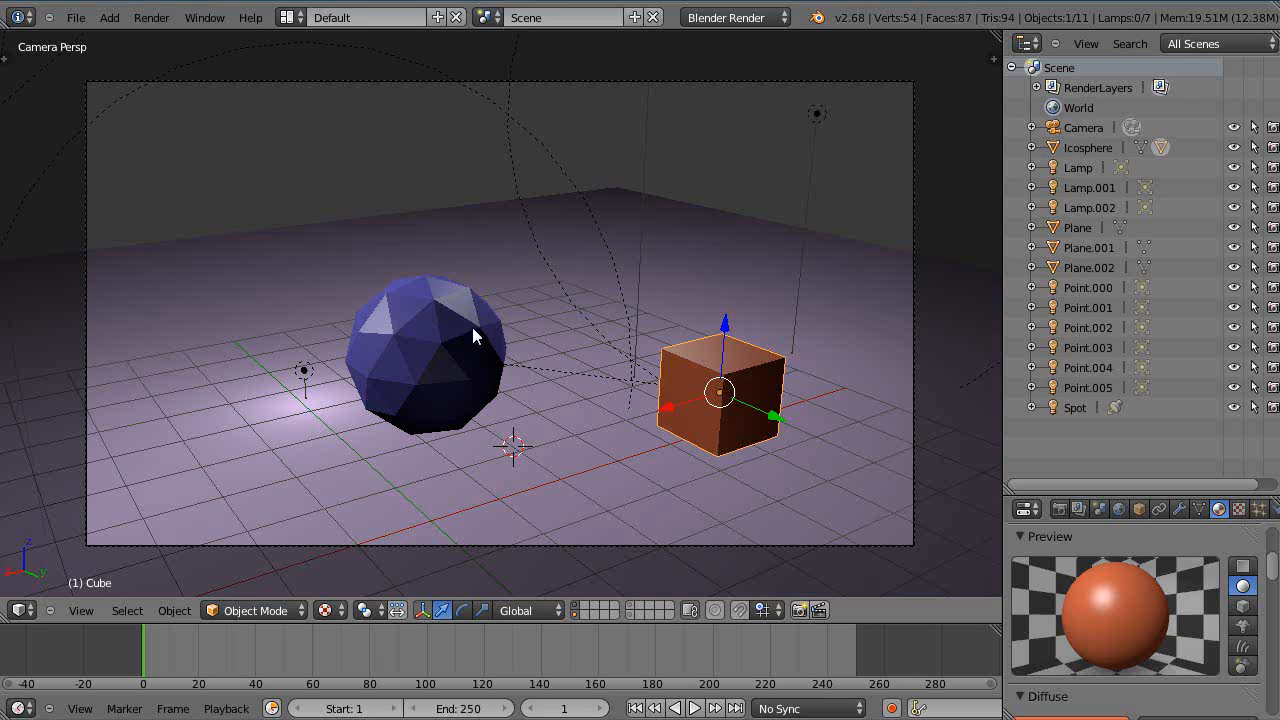
mouse_move(1166, 170)
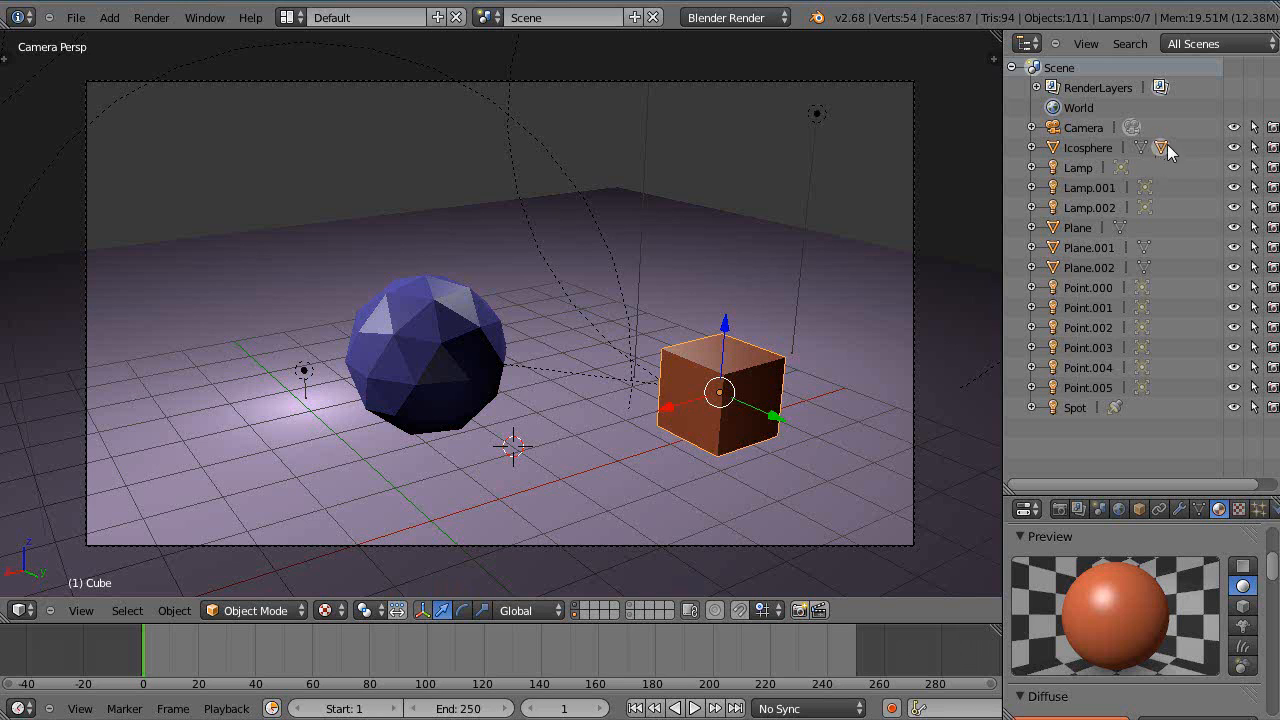
mouse_move(1175, 158)
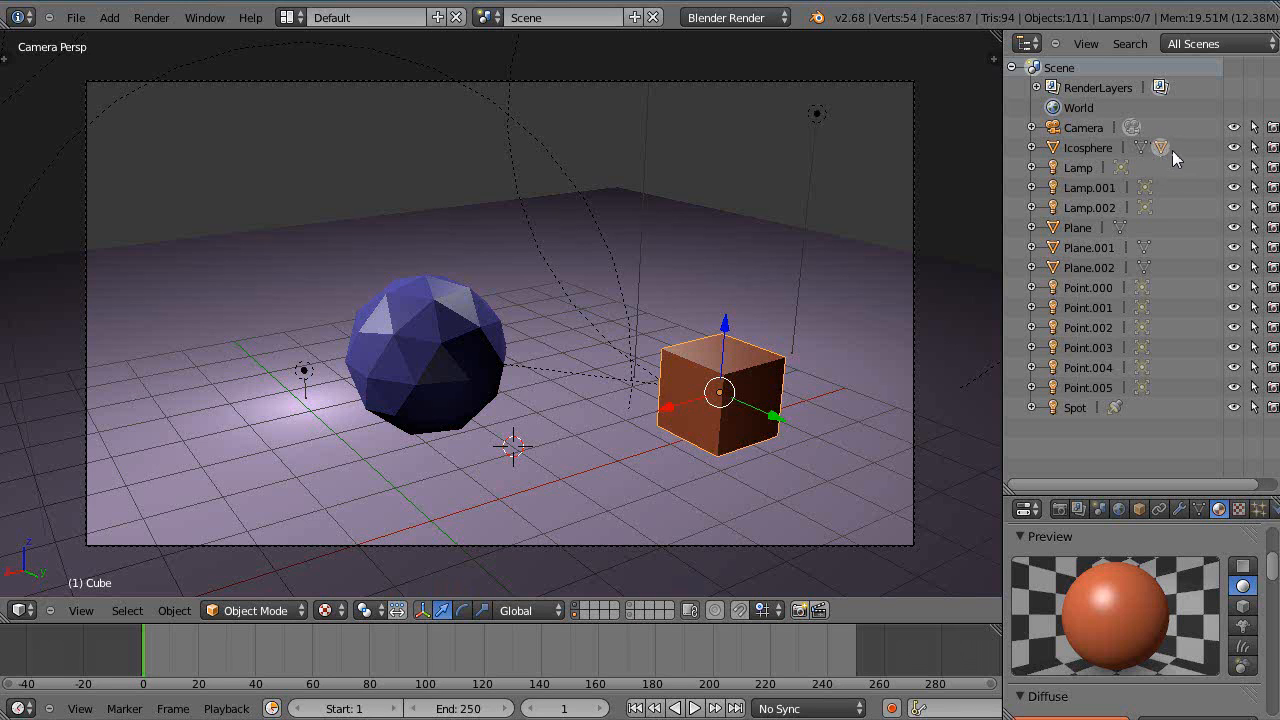
mouse_move(1032, 160)
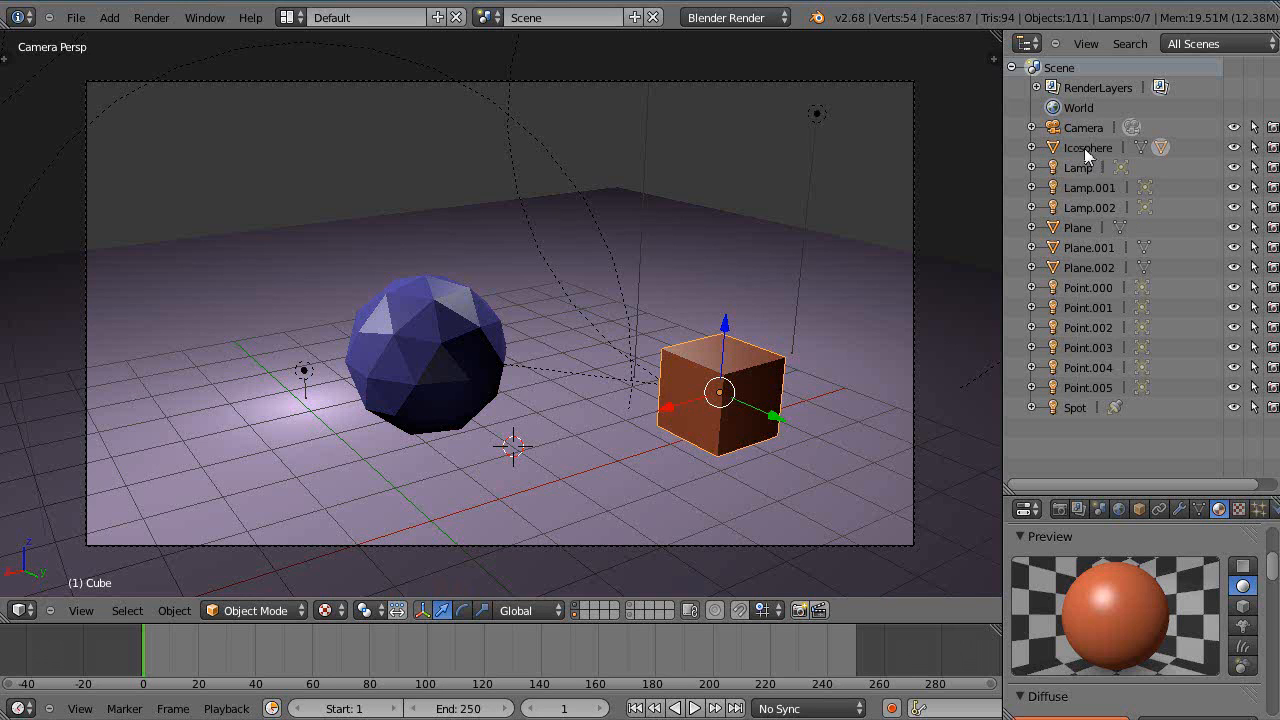
mouse_move(1185, 155)
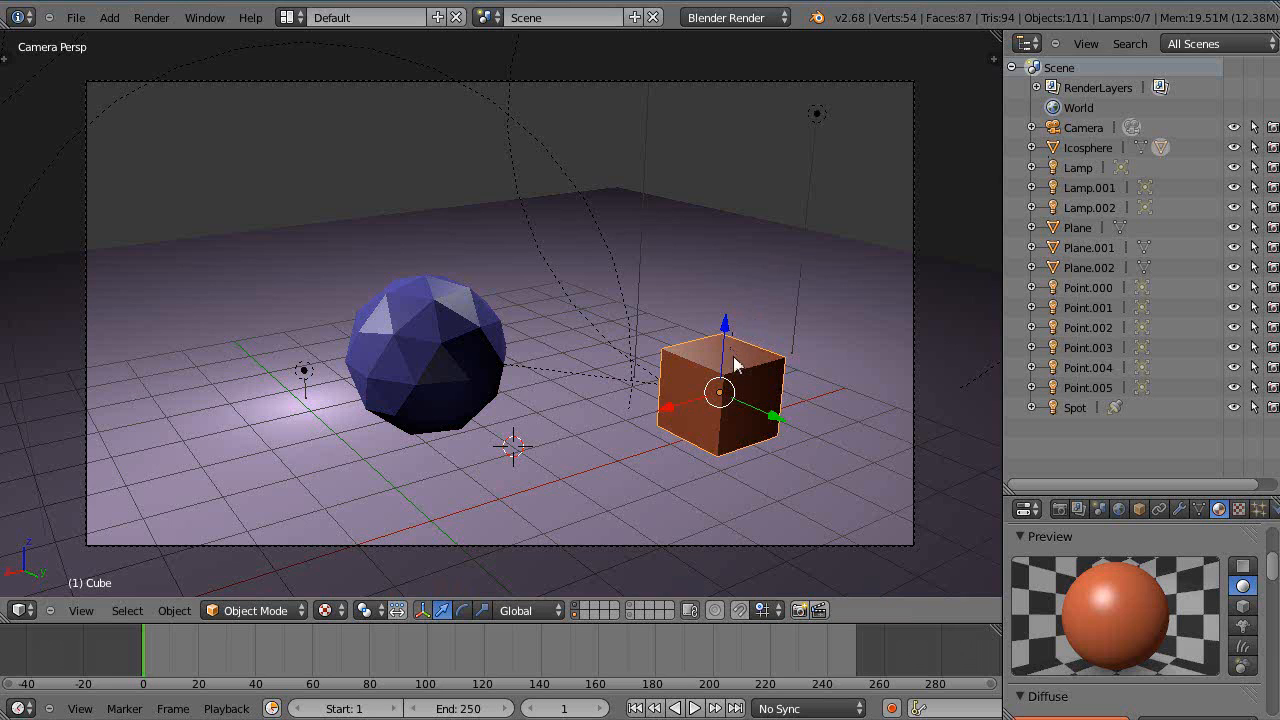
mouse_move(745, 370)
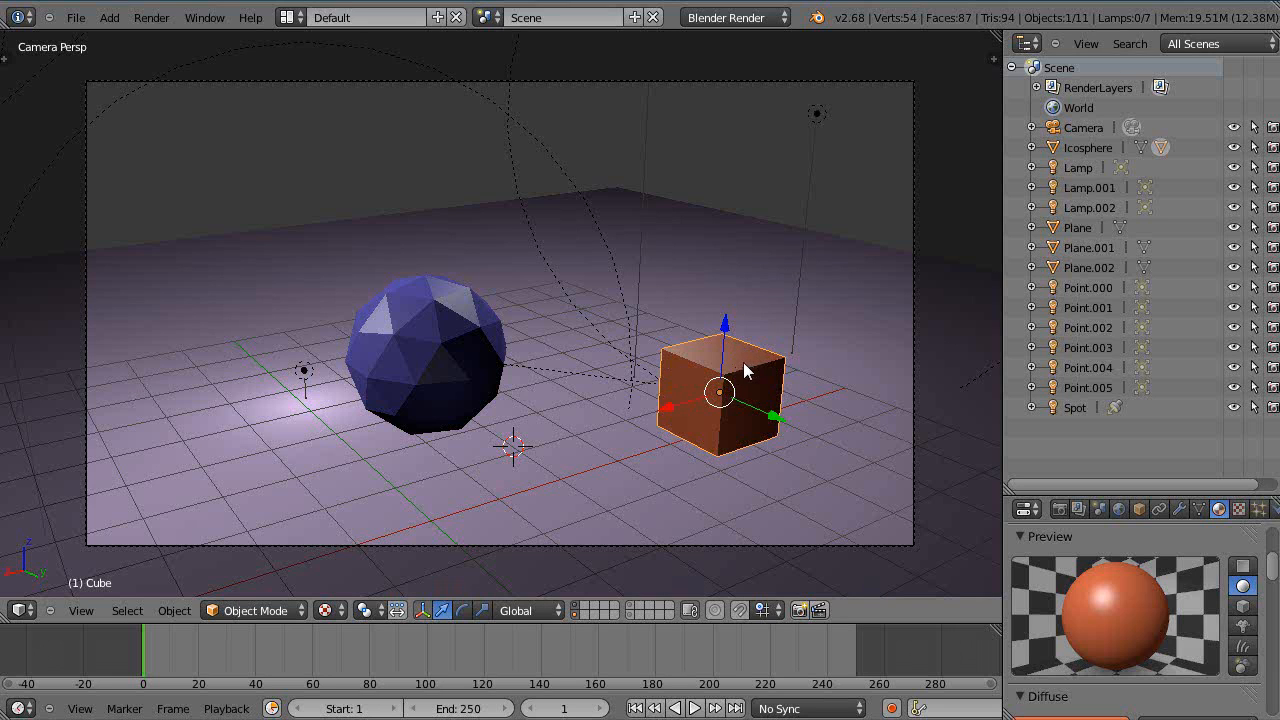
left_click(1088, 147)
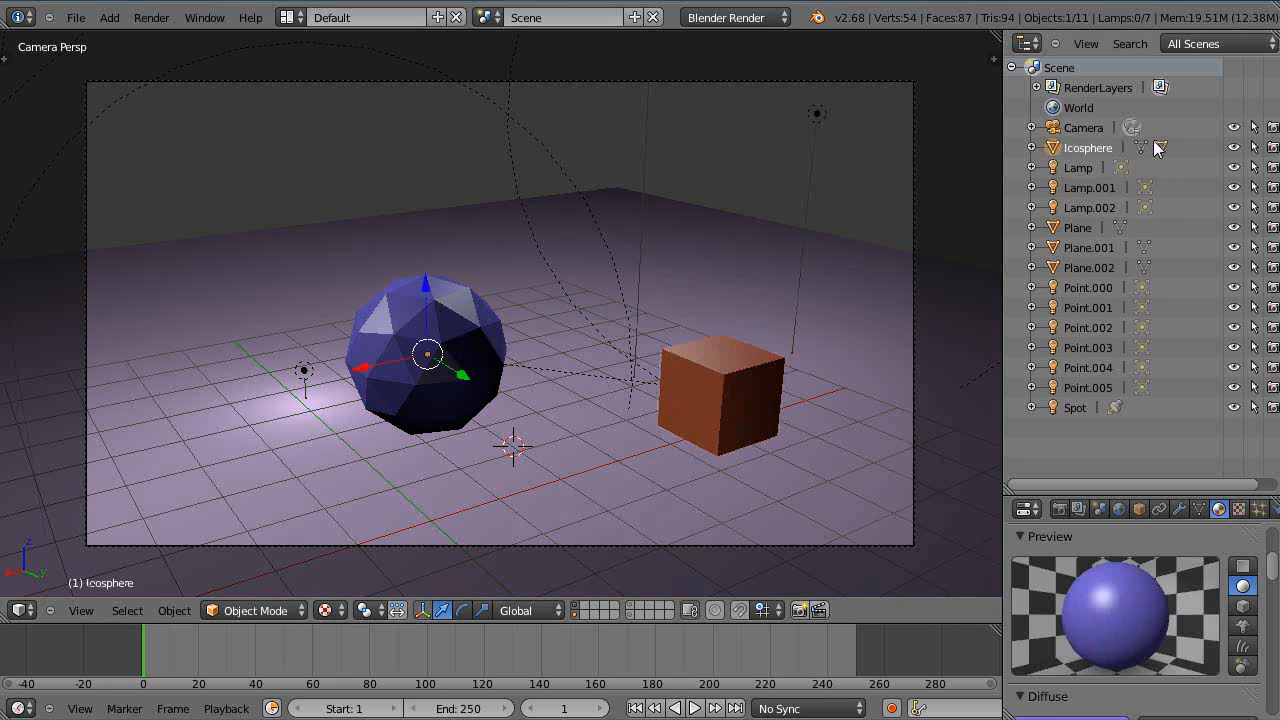
- Parent the cube to the icosphere with Object parenting
left_click(1029, 147)
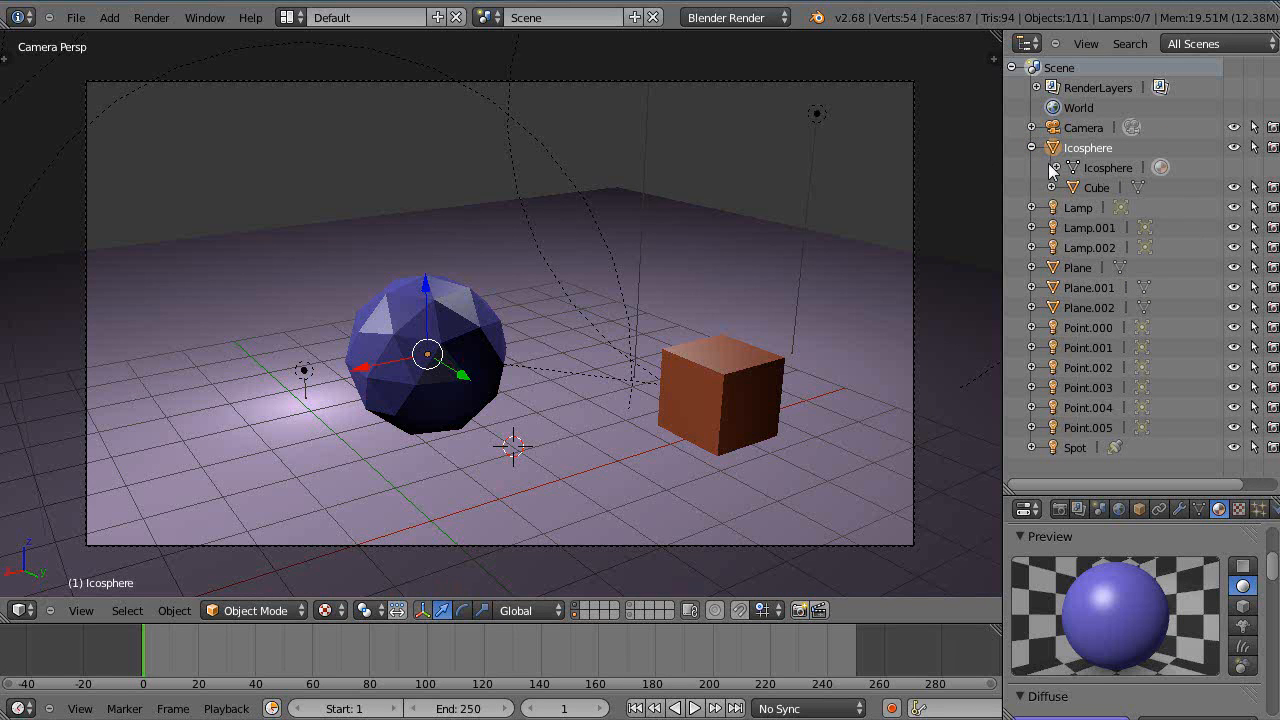
mouse_move(1052, 190)
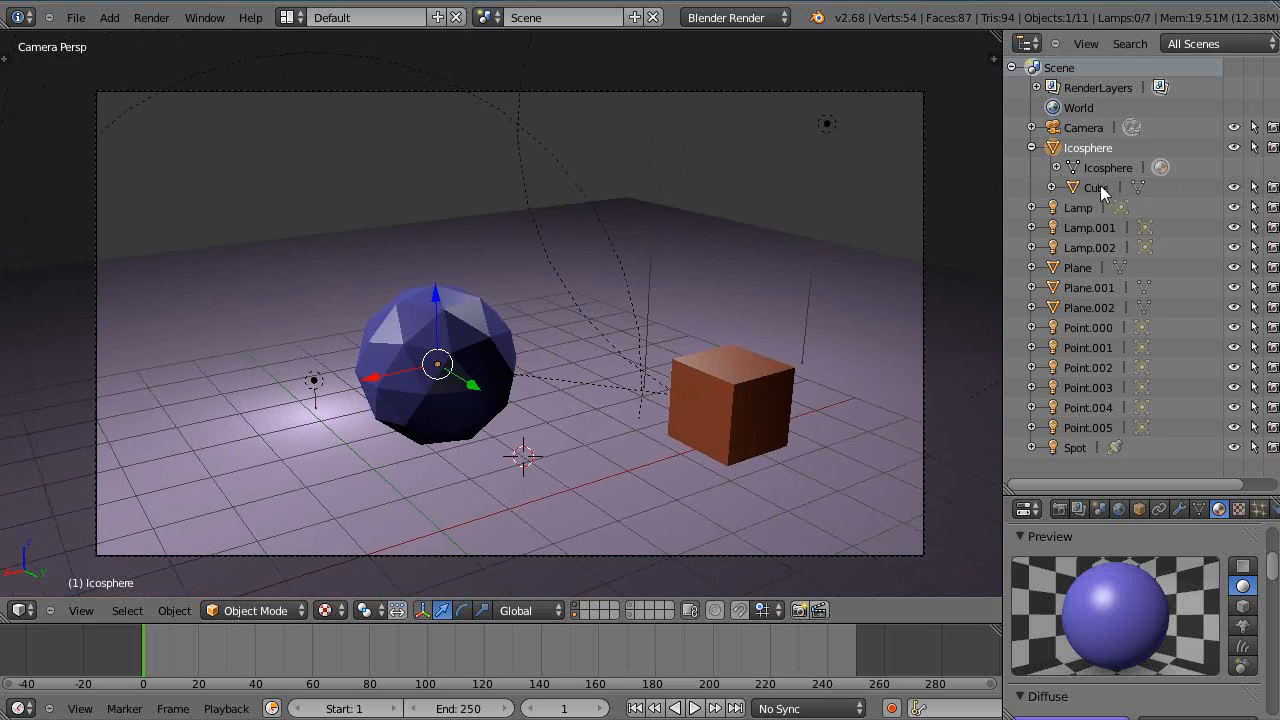
- Turn off the cube's render toggle in the outliner
left_click(1096, 187)
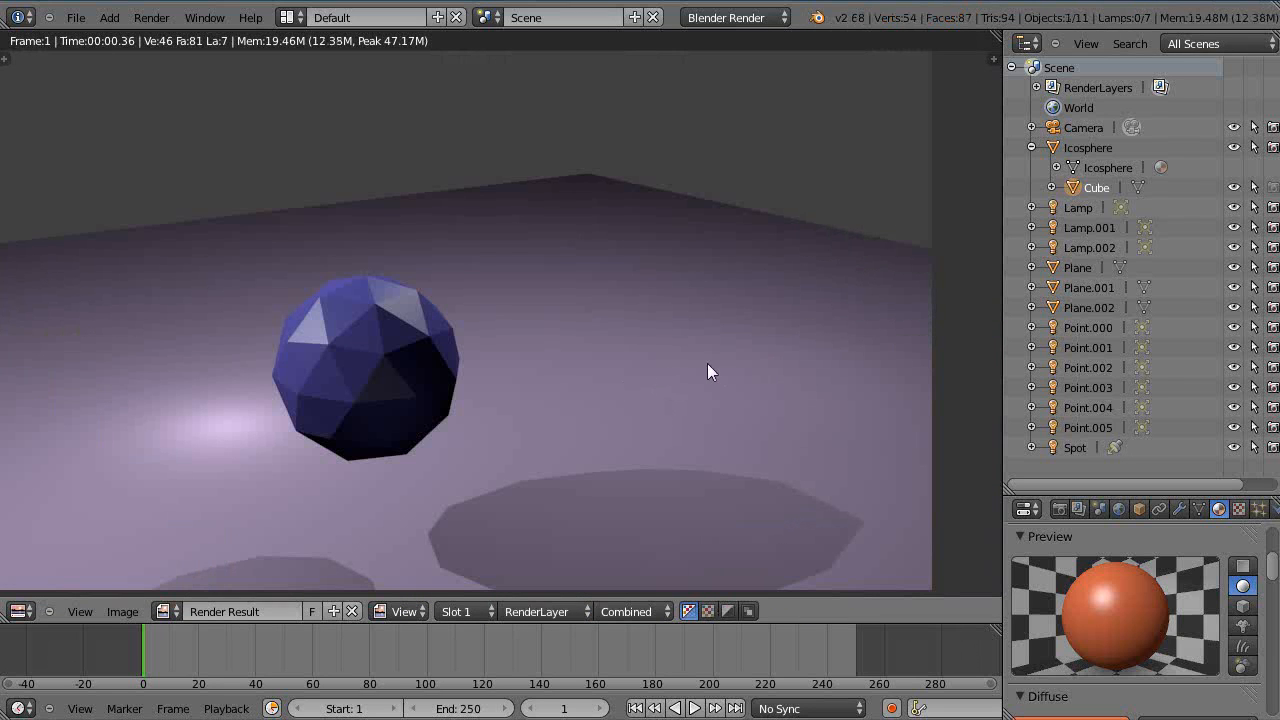
mouse_move(692, 353)
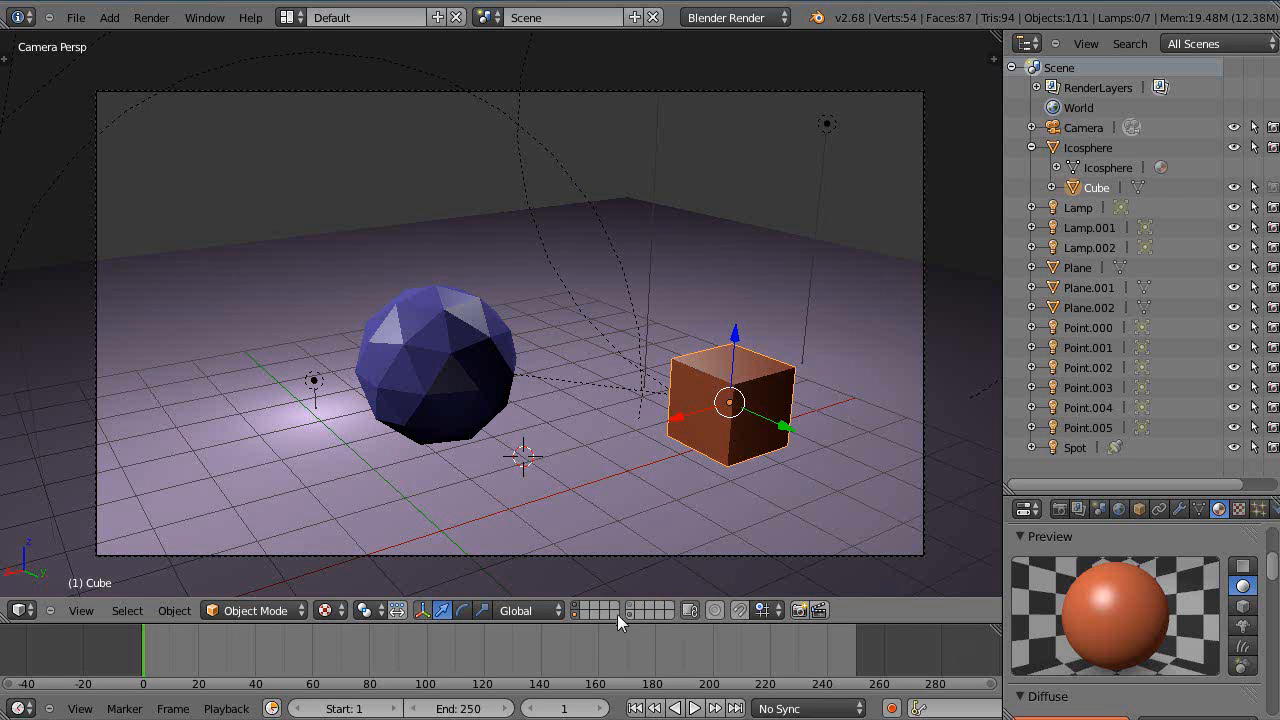
mouse_move(657, 622)
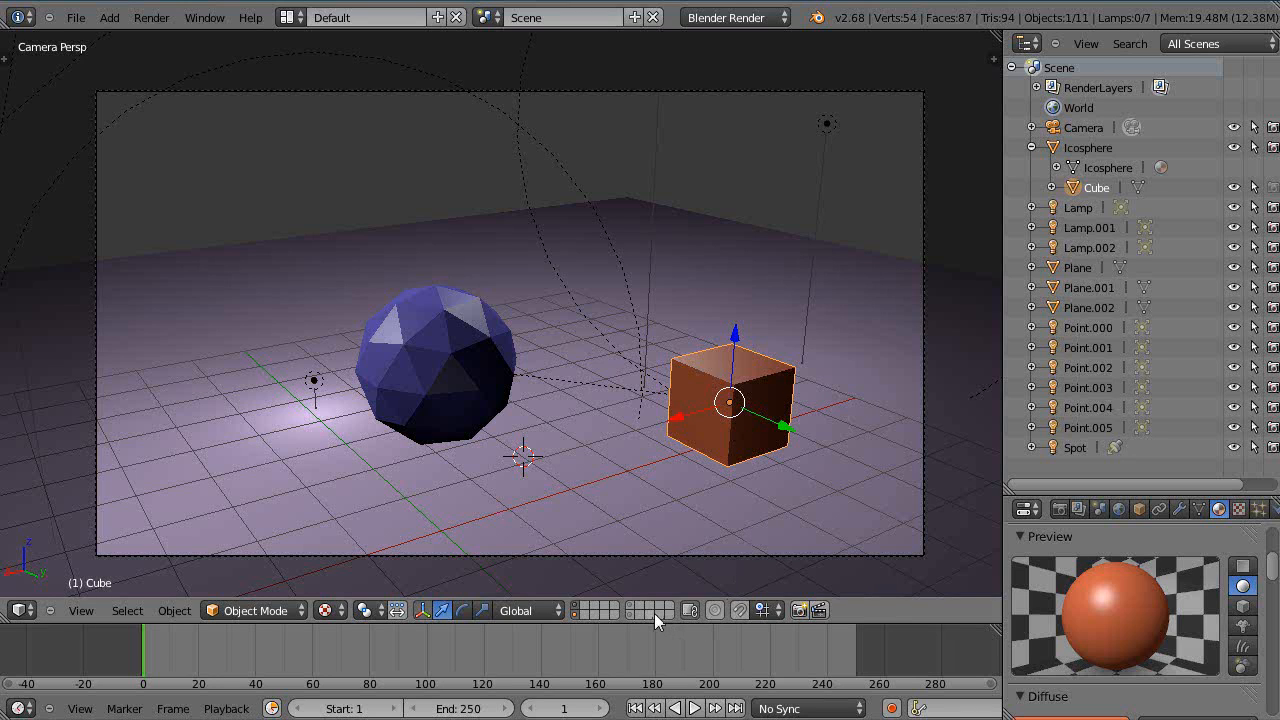
mouse_move(785, 382)
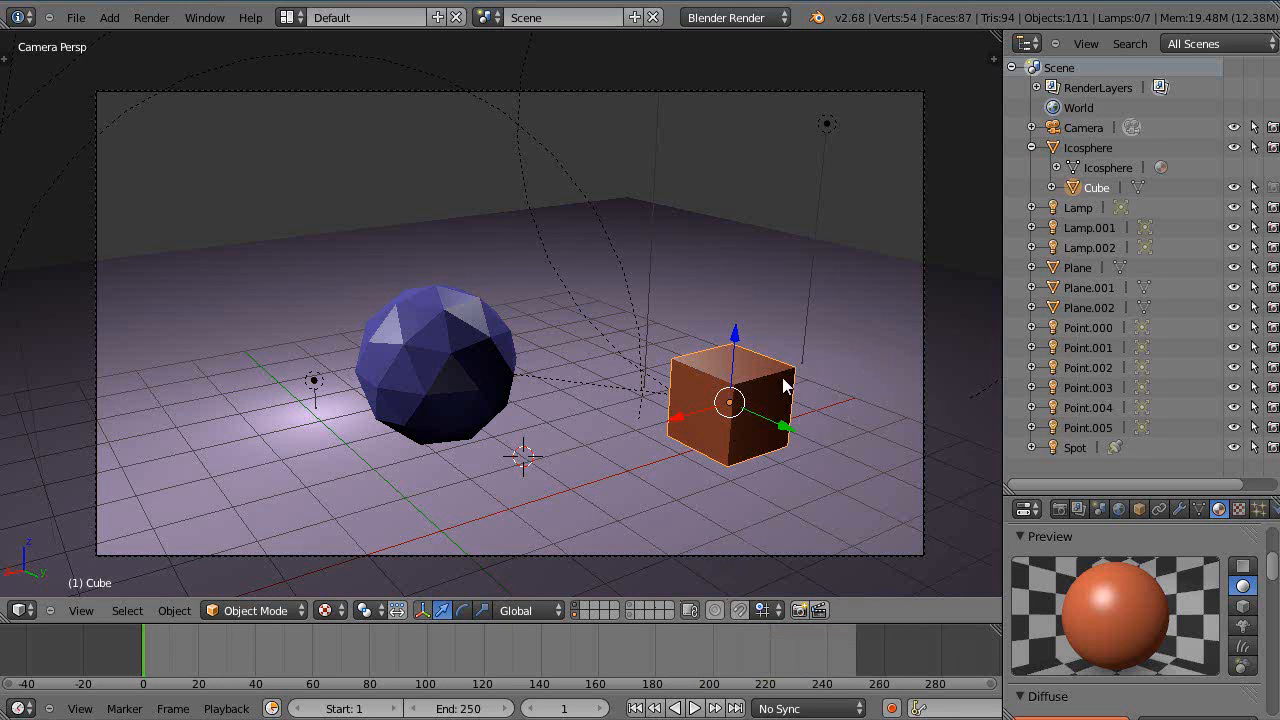
- Move the cube to a different layer and show that layer in the header
key("M")
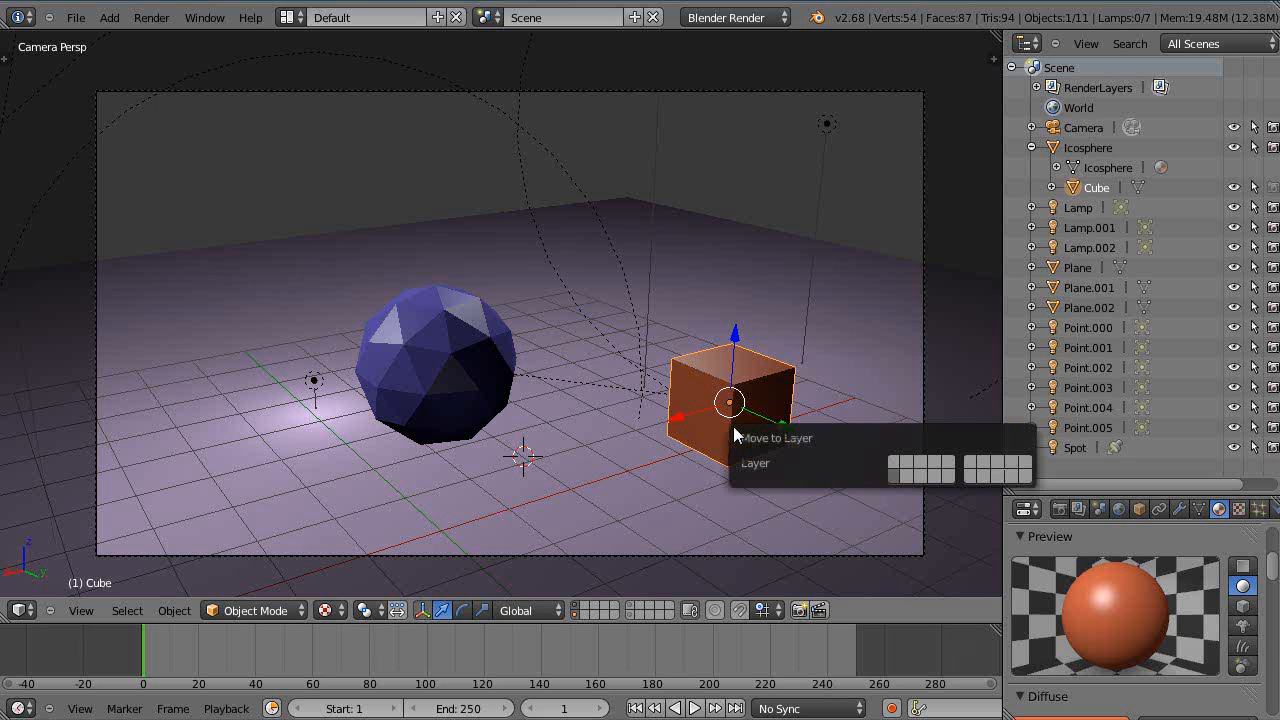
left_click(920, 468)
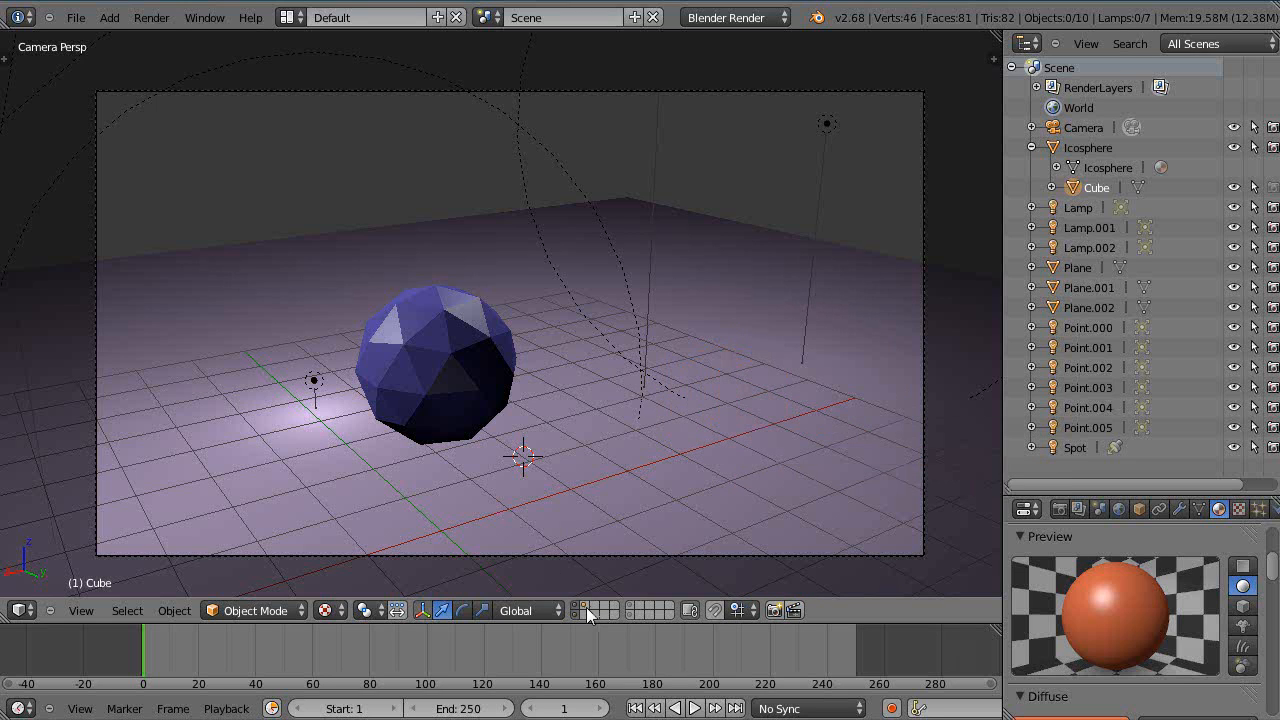
mouse_move(584, 610)
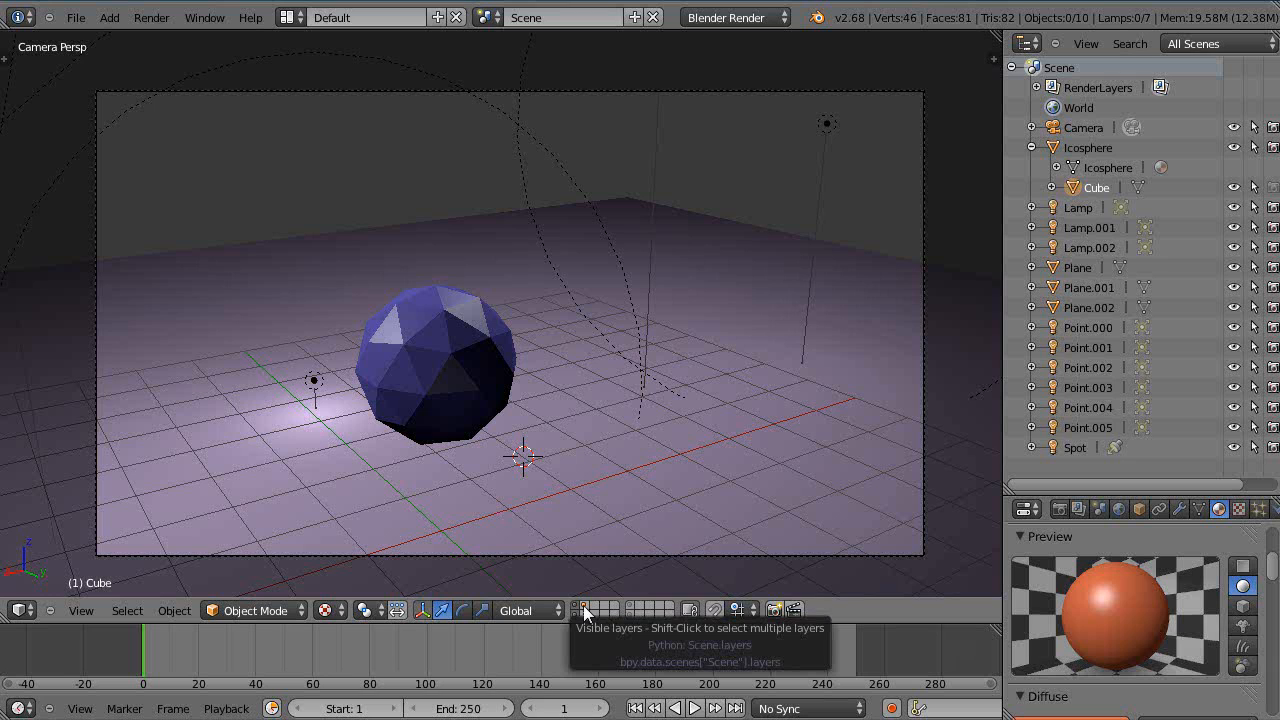
left_click(583, 610)
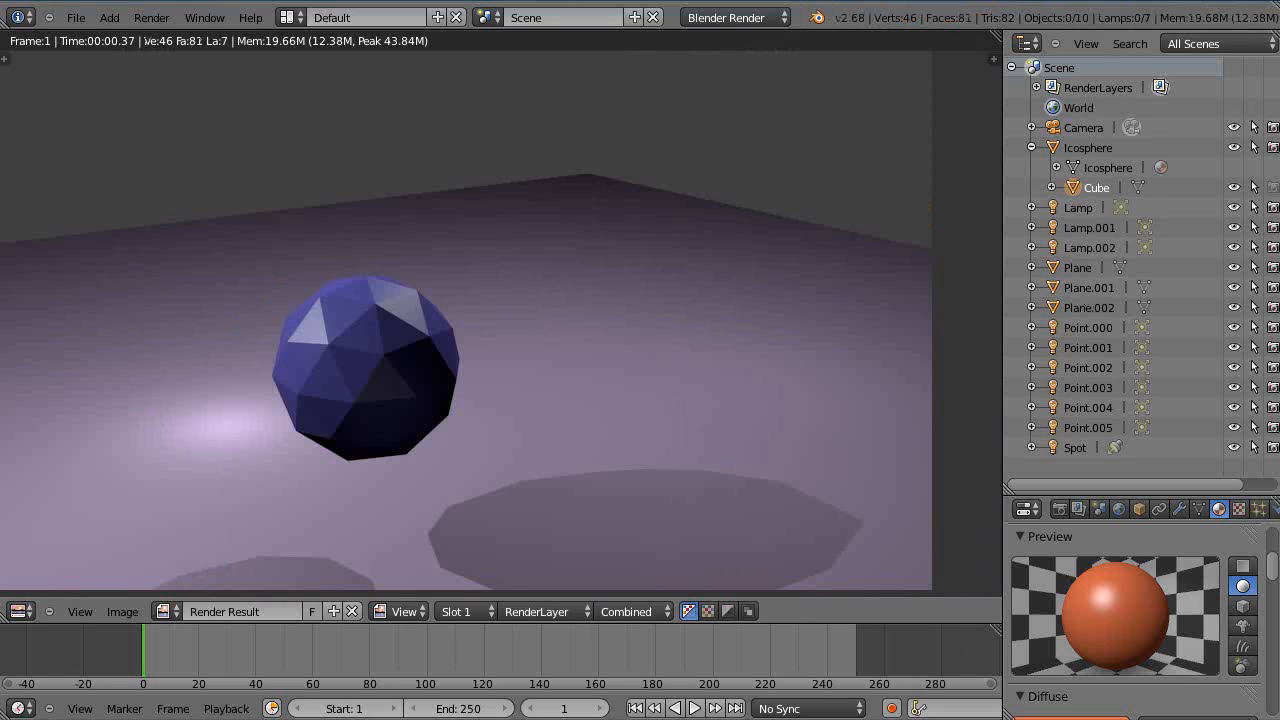
mouse_move(653, 424)
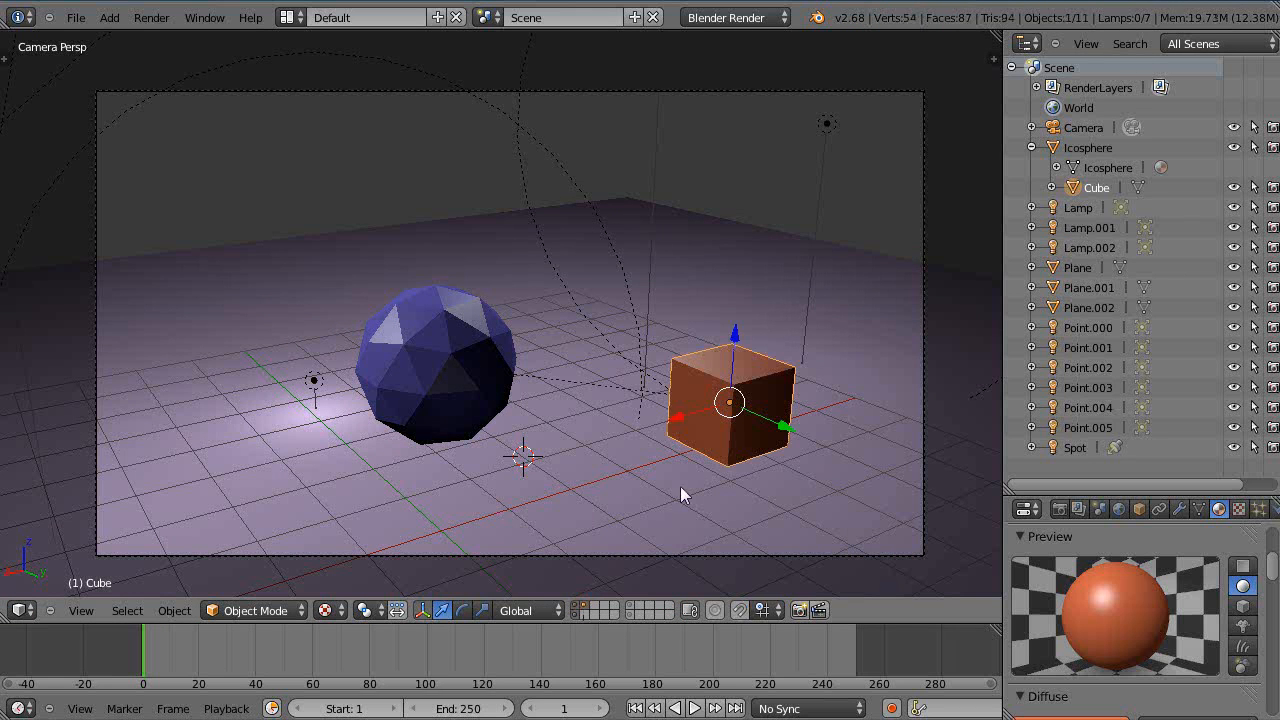
mouse_move(820, 165)
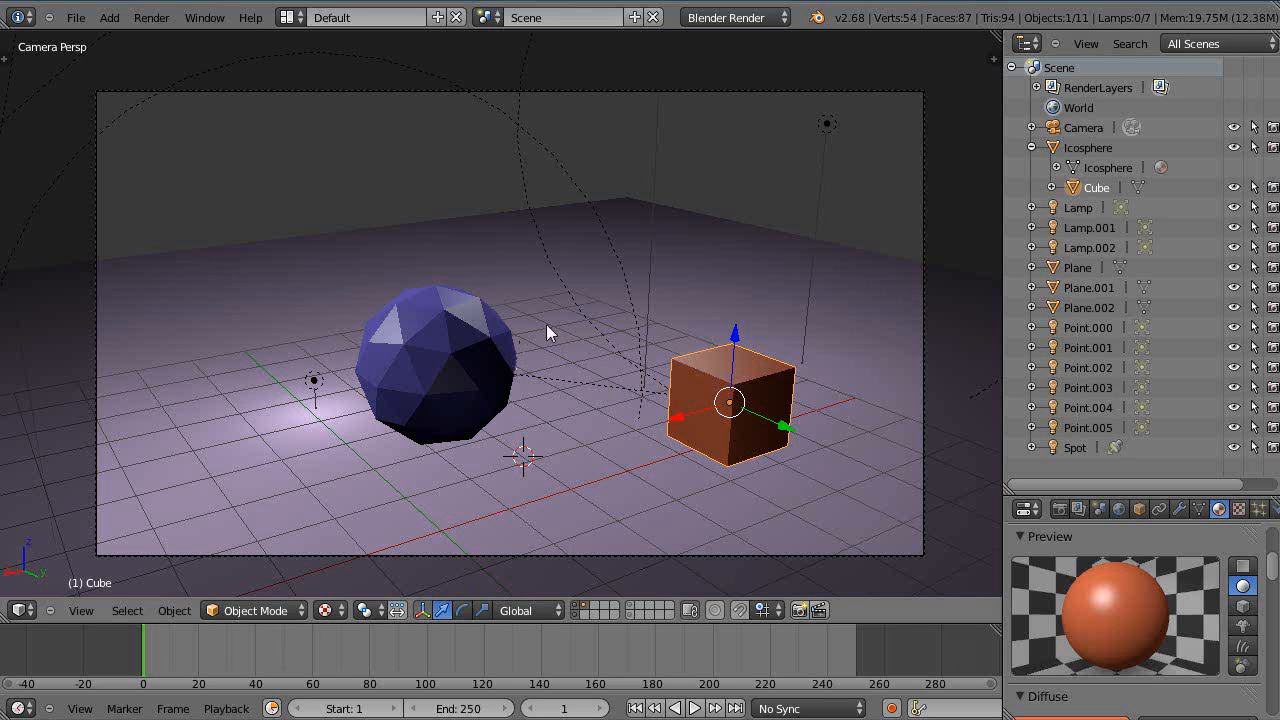
left_click_drag(547, 331, 820, 358)
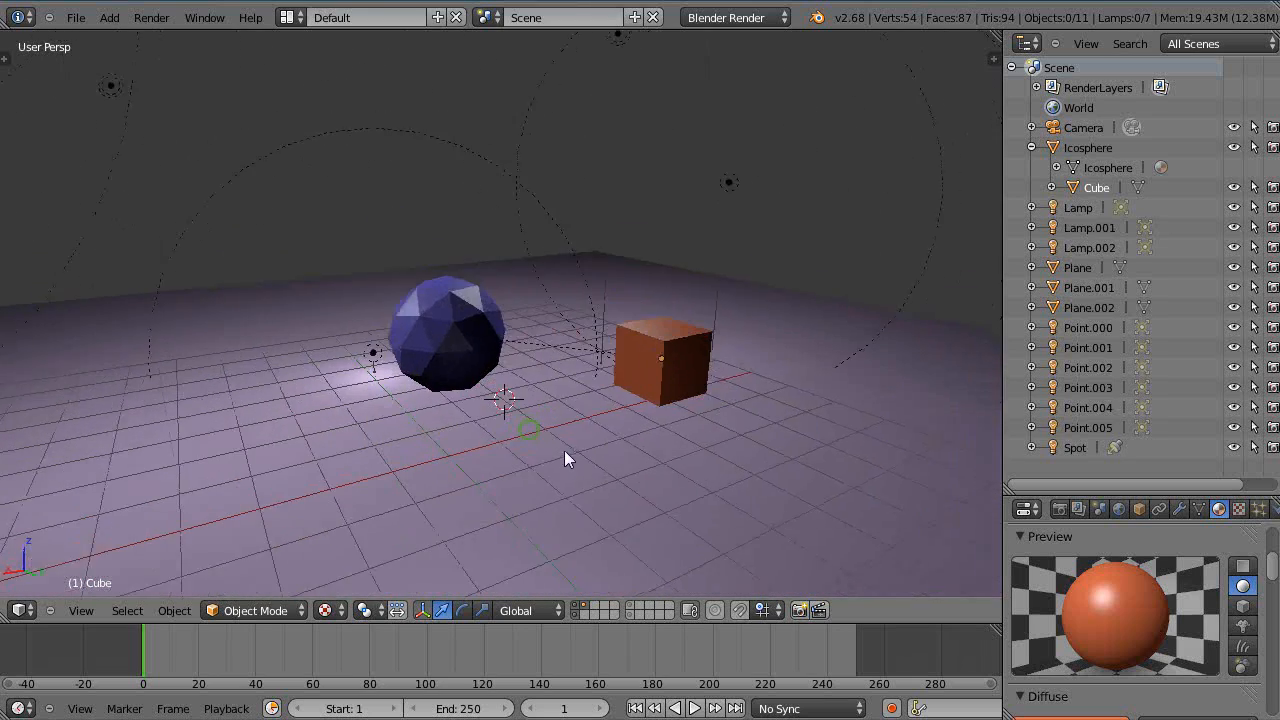
left_click_drag(568, 459, 850, 573)
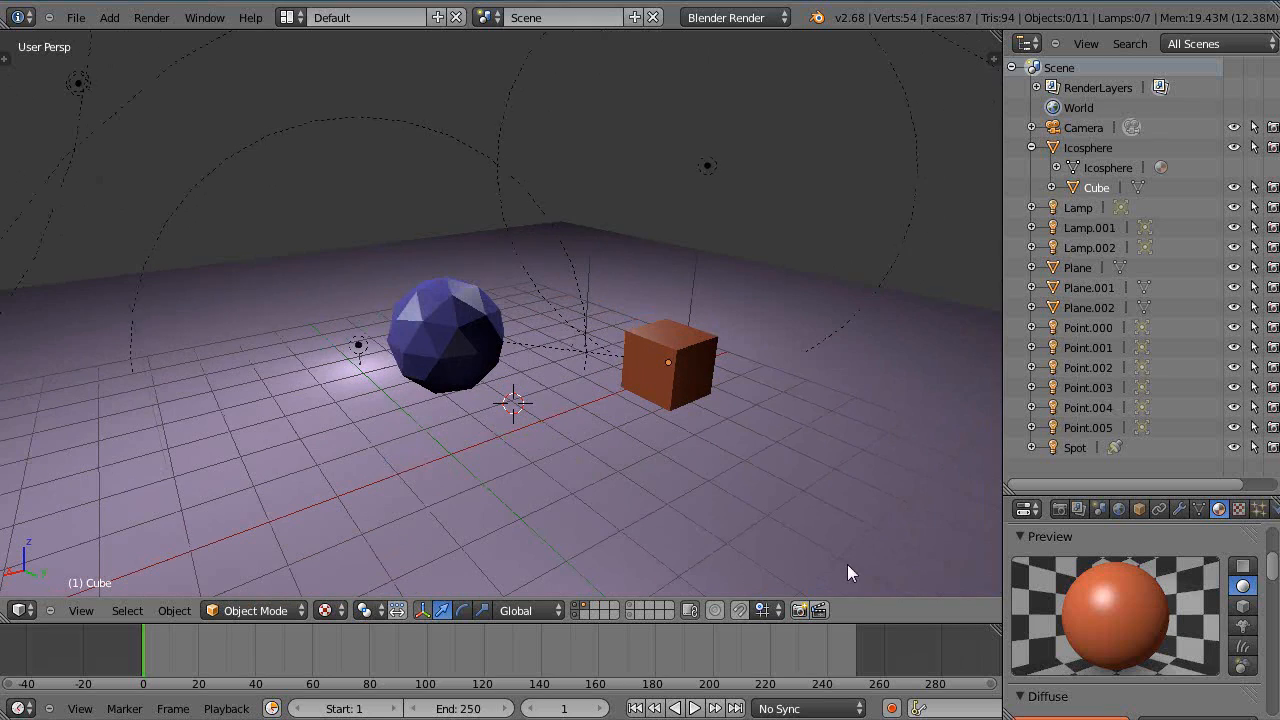